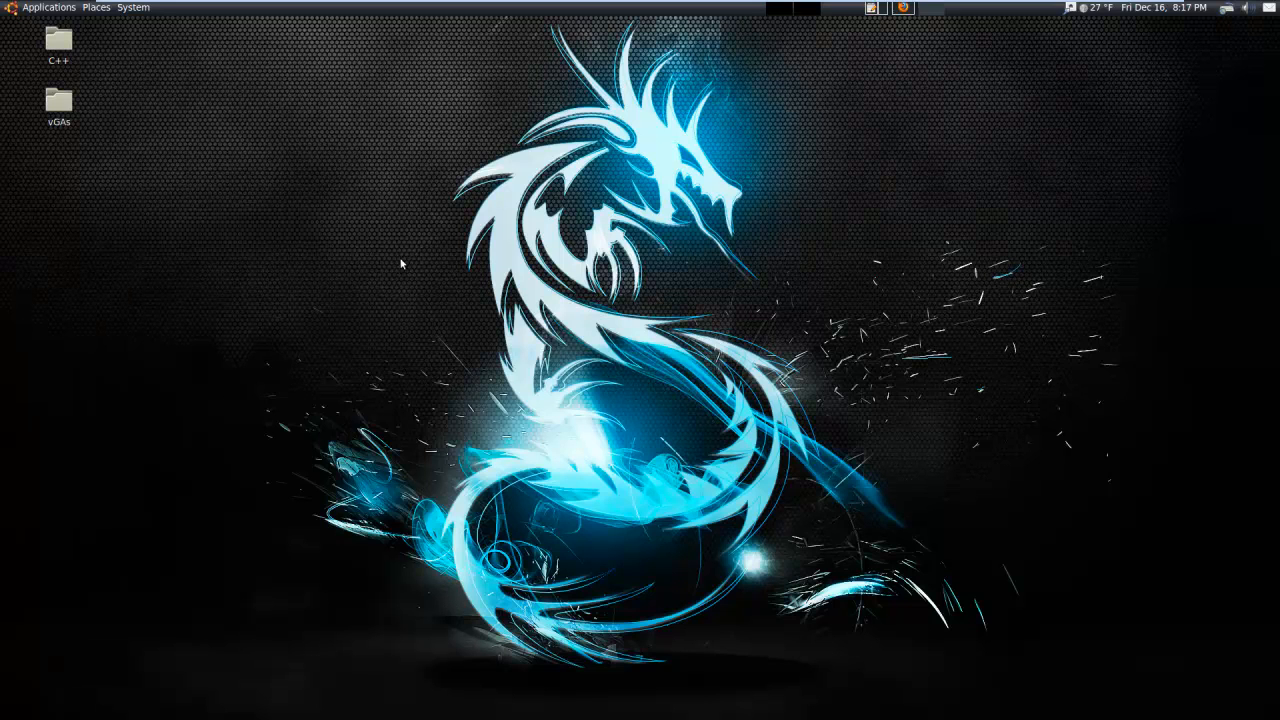
mouse_move(357, 295)
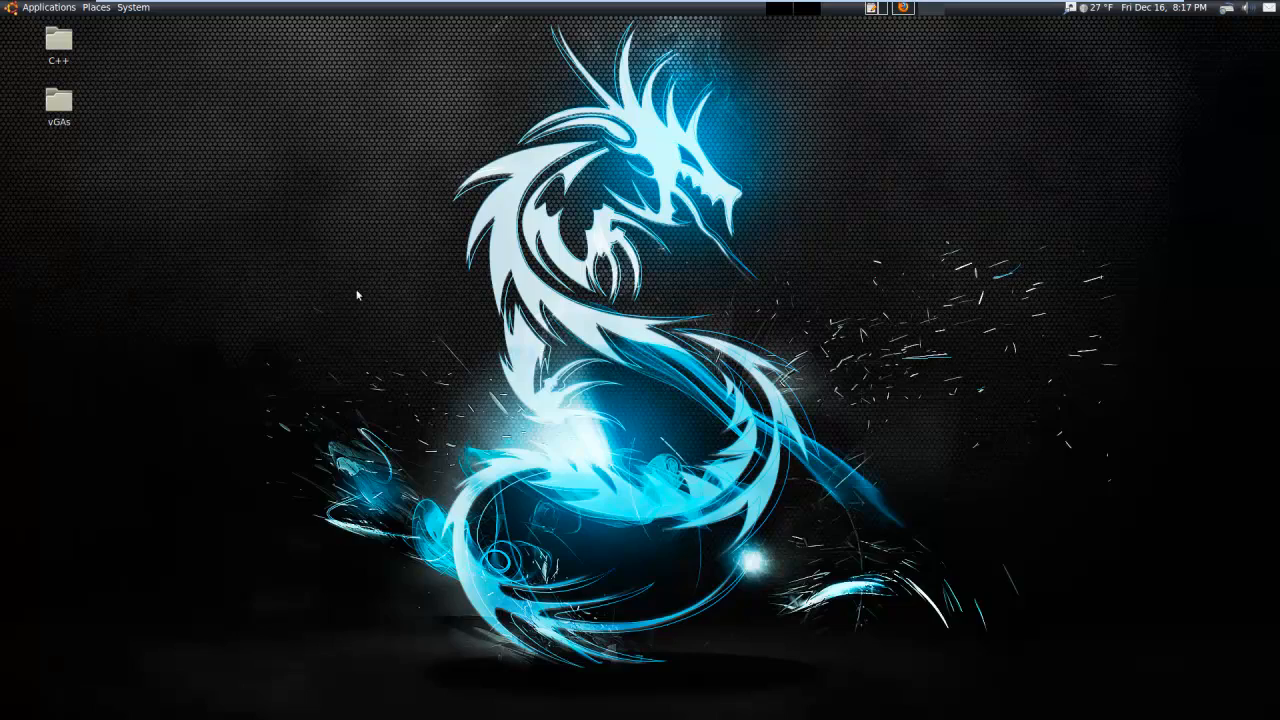
Launch a Terminal window from the Applications menu's Accessories section
left_click(49, 7)
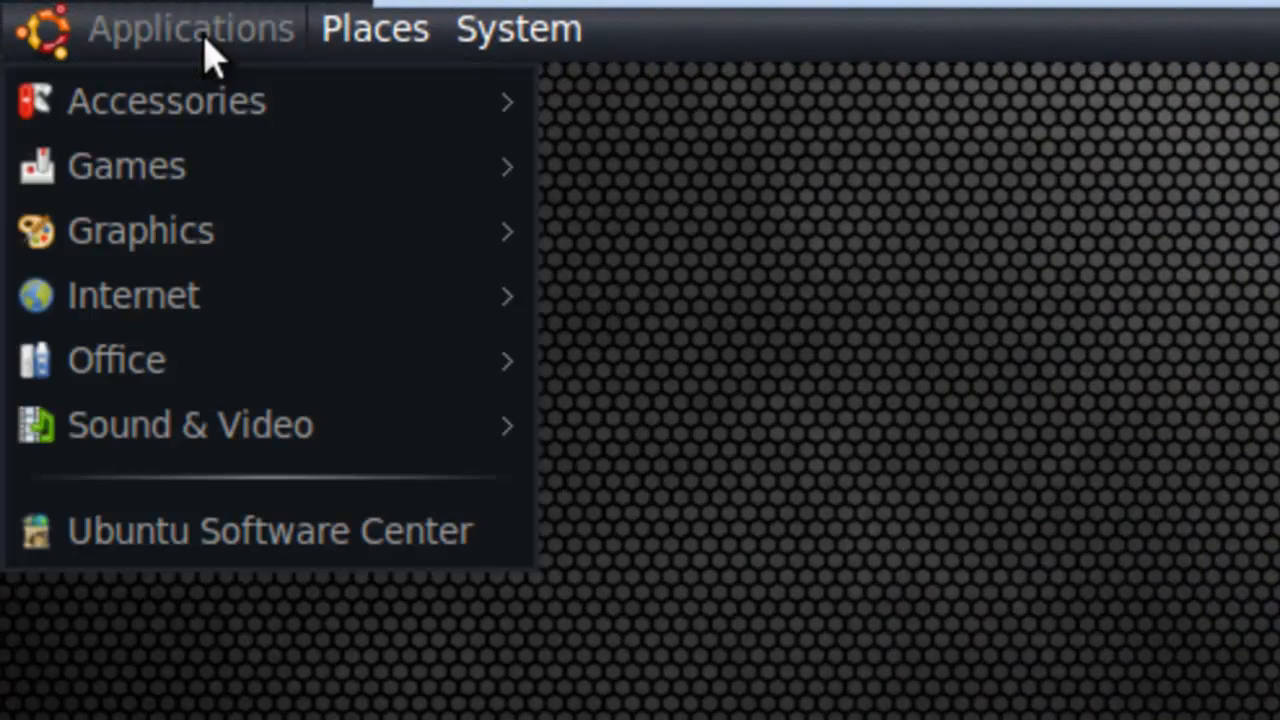
mouse_move(166, 100)
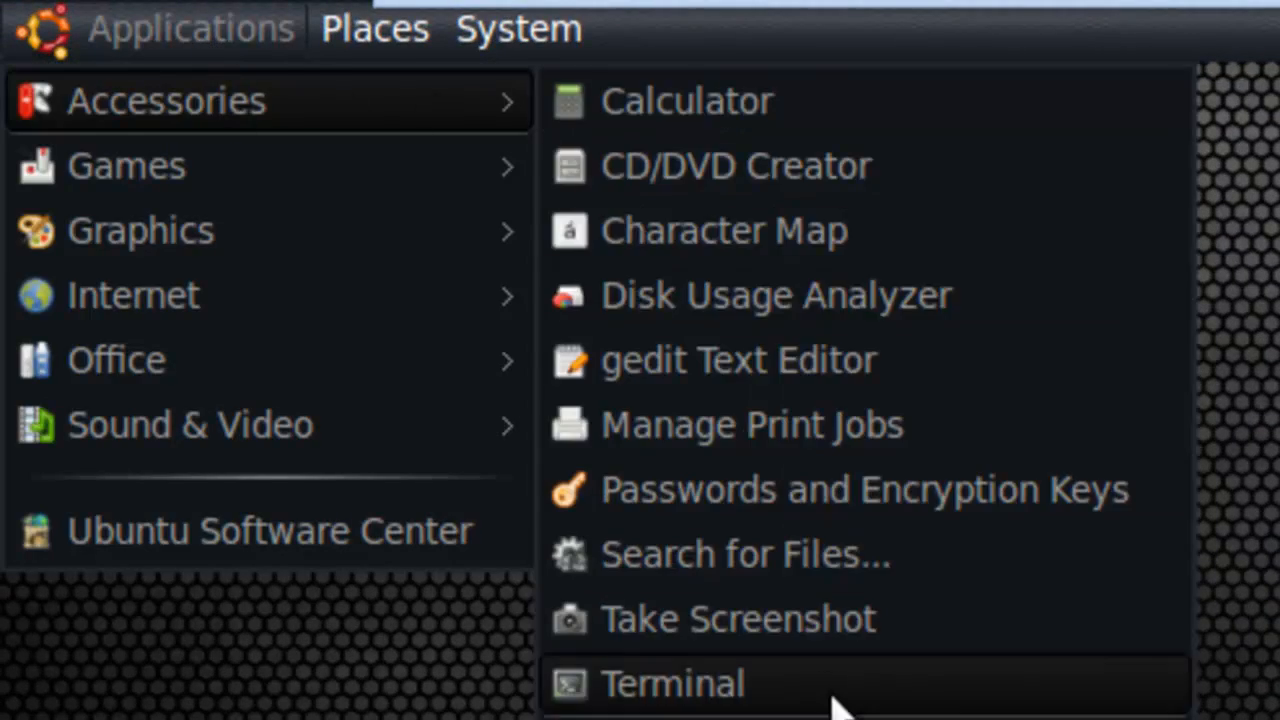
left_click(672, 683)
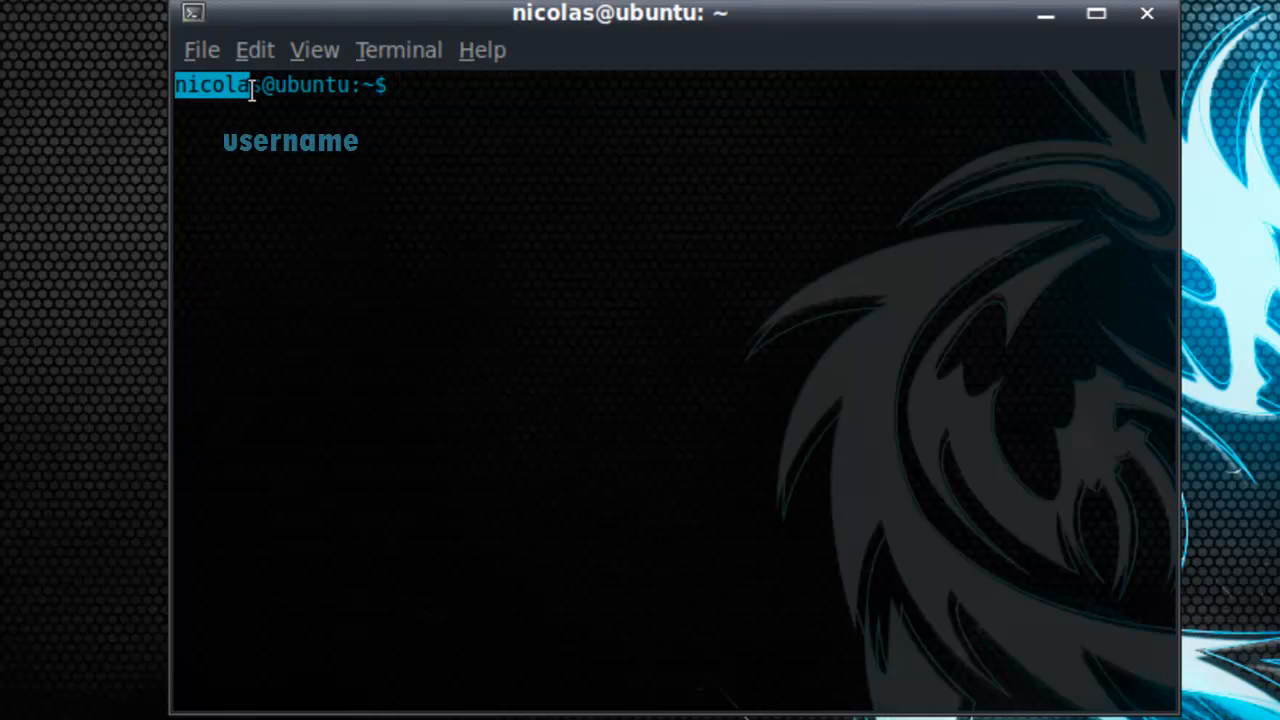
type("@")
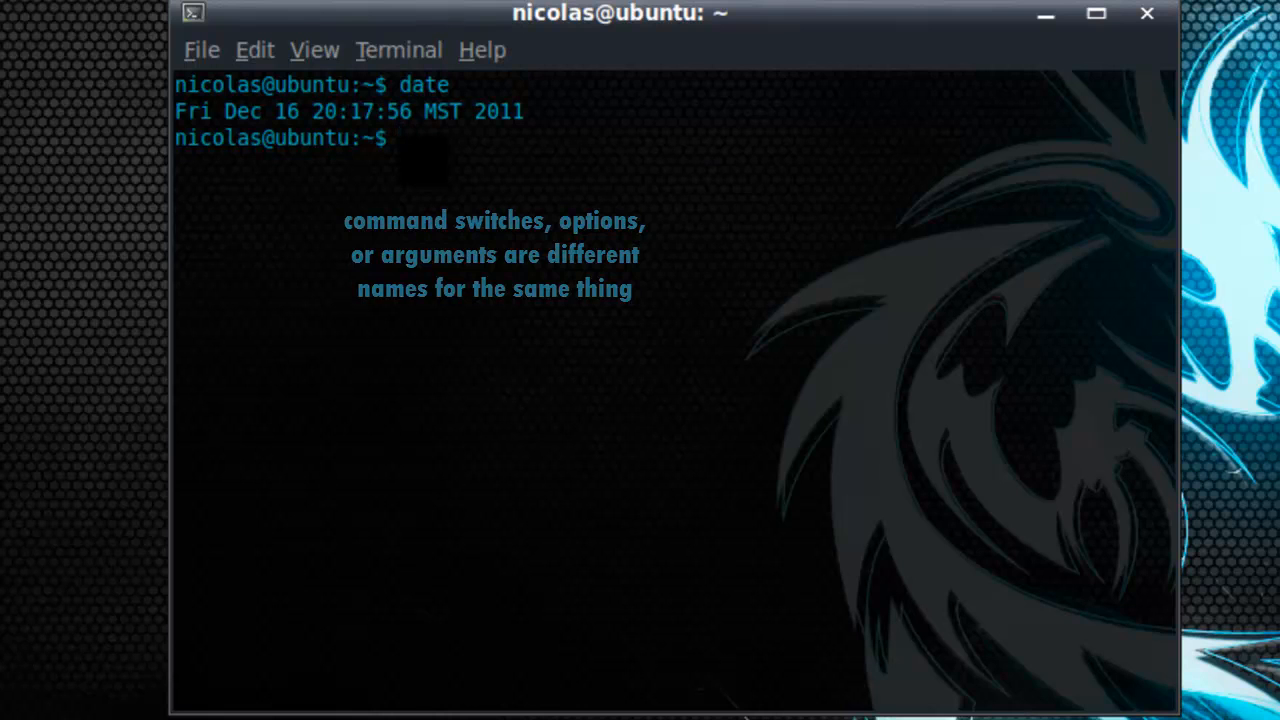
Print the current date with date, then with date -R in RFC 2822 format
type("date -R")
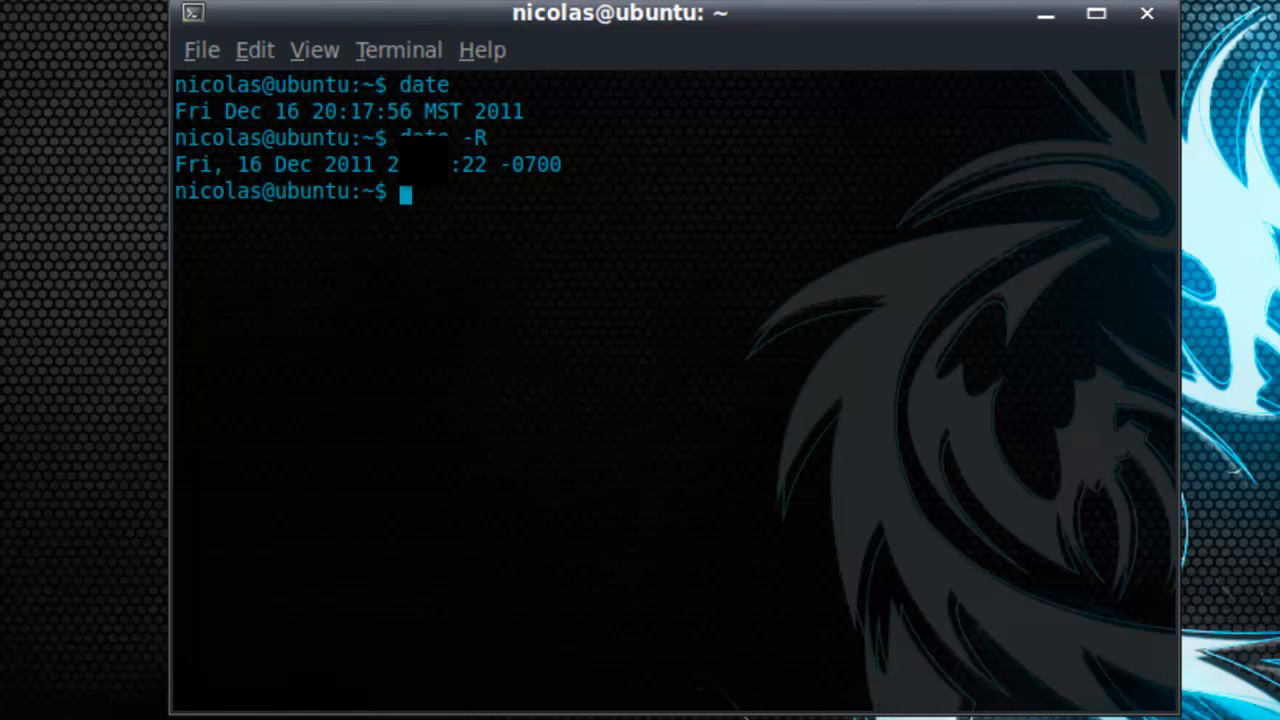
type("date --help")
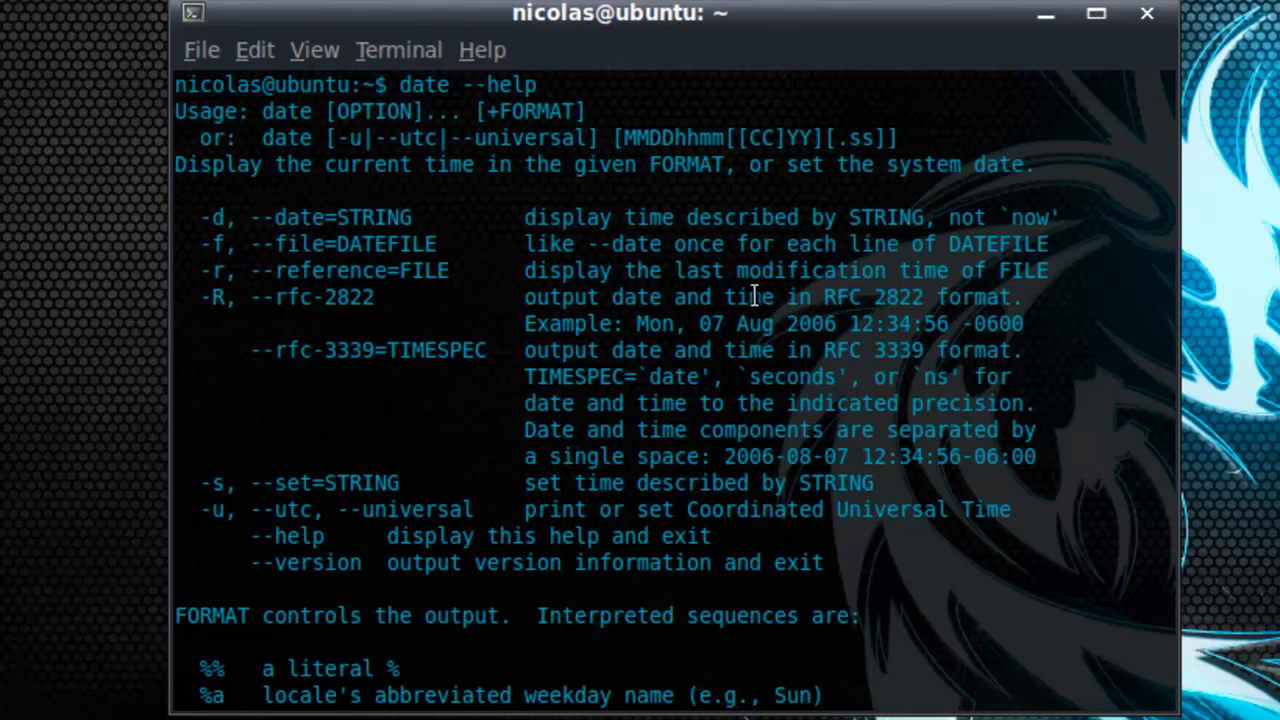
mouse_move(835, 291)
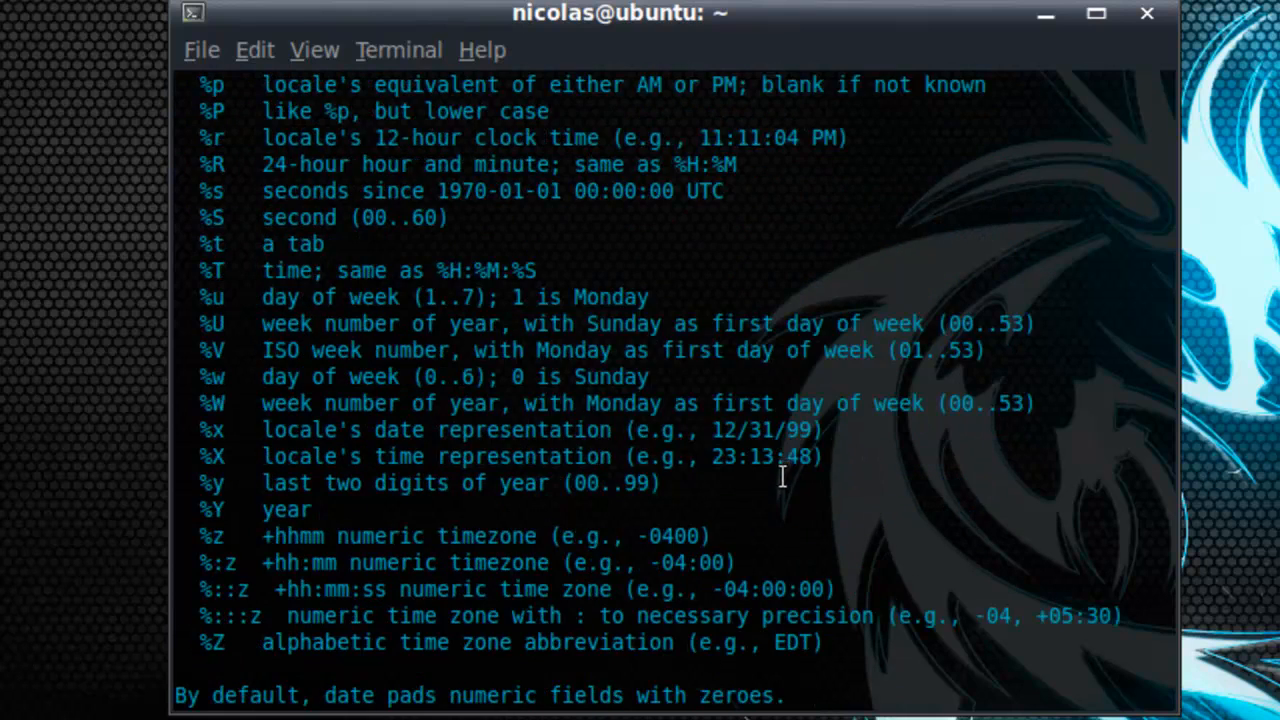
Scroll through the date --help output listing options and format sequences
scroll("down", 3)
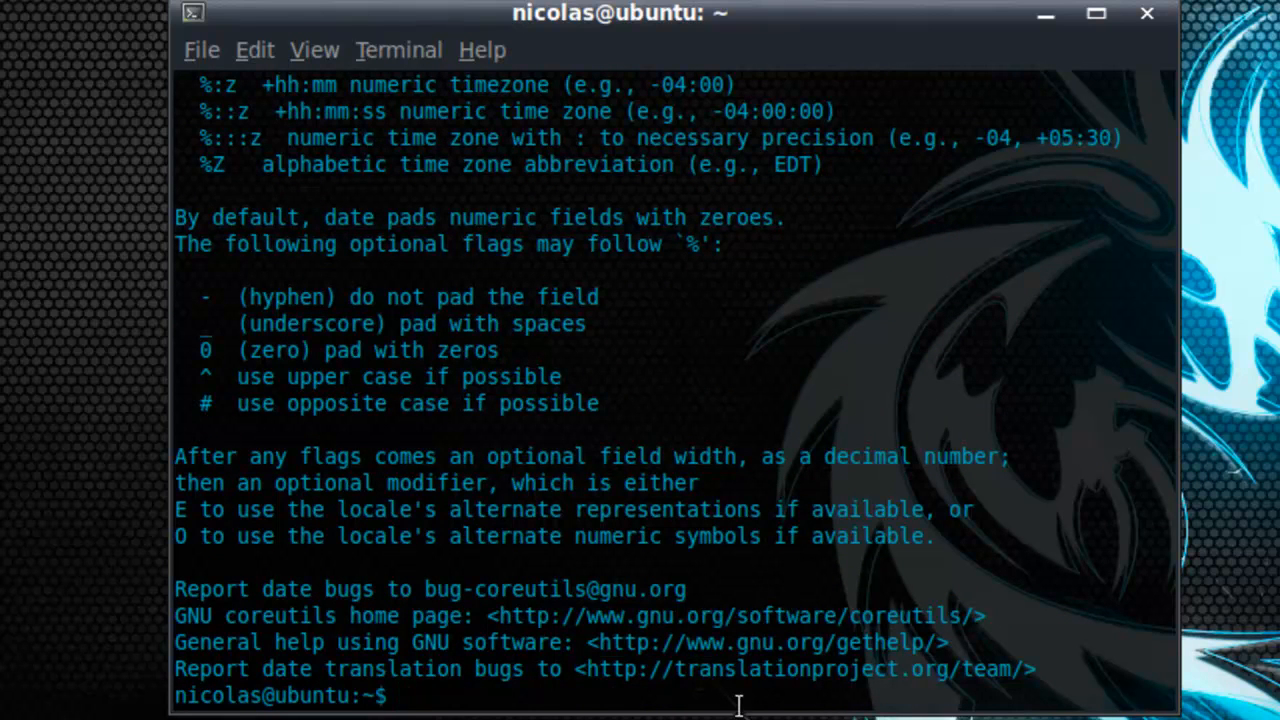
mouse_move(765, 705)
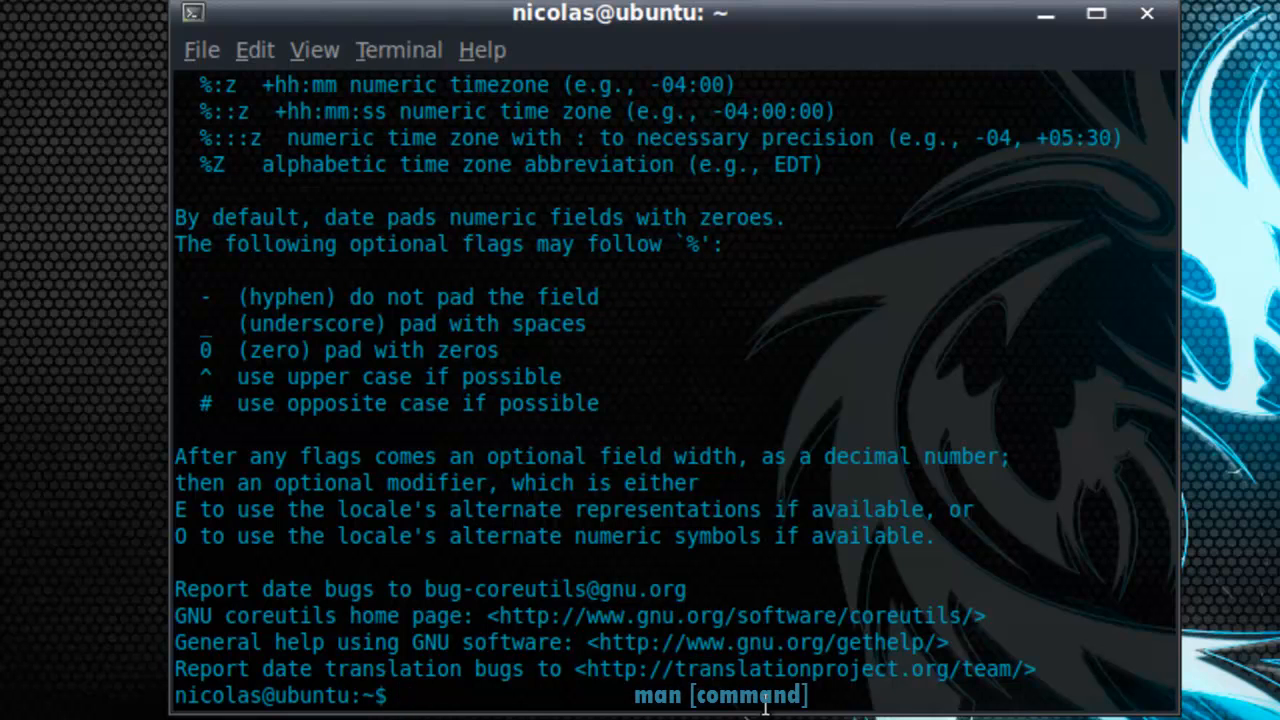
Read the man date page two screens in, then quit back to the prompt
type("man")
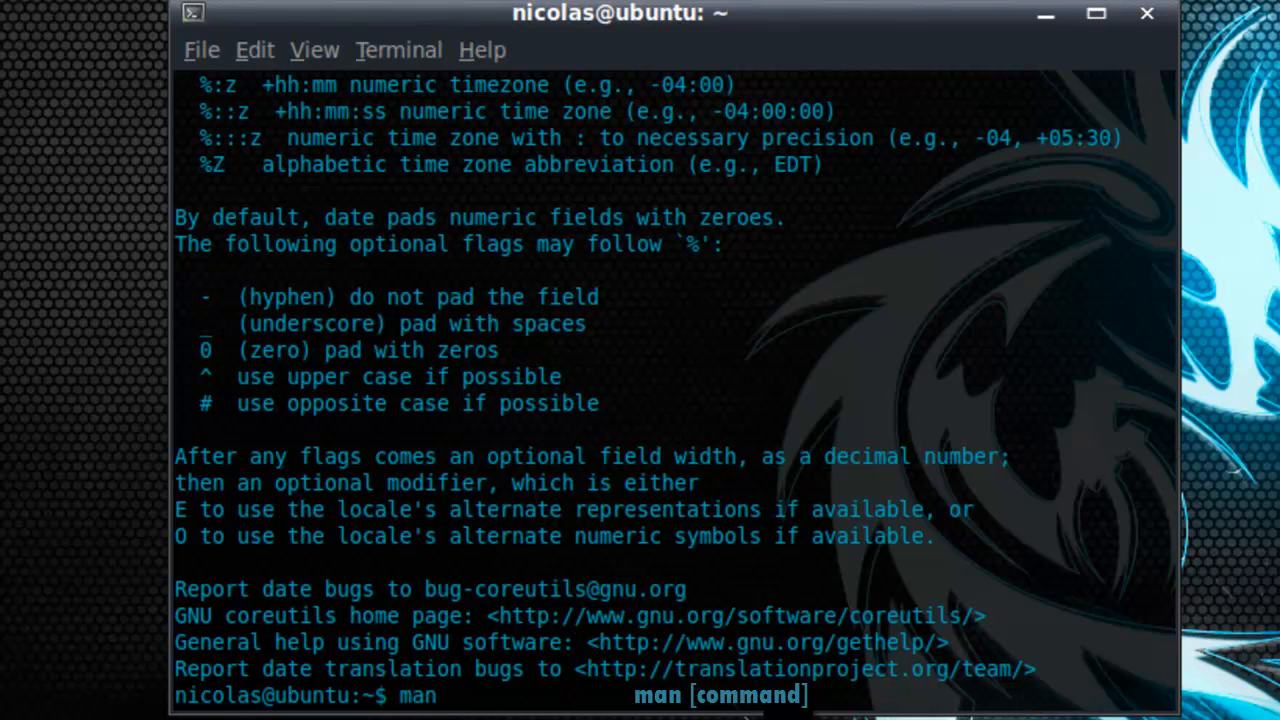
type("date")
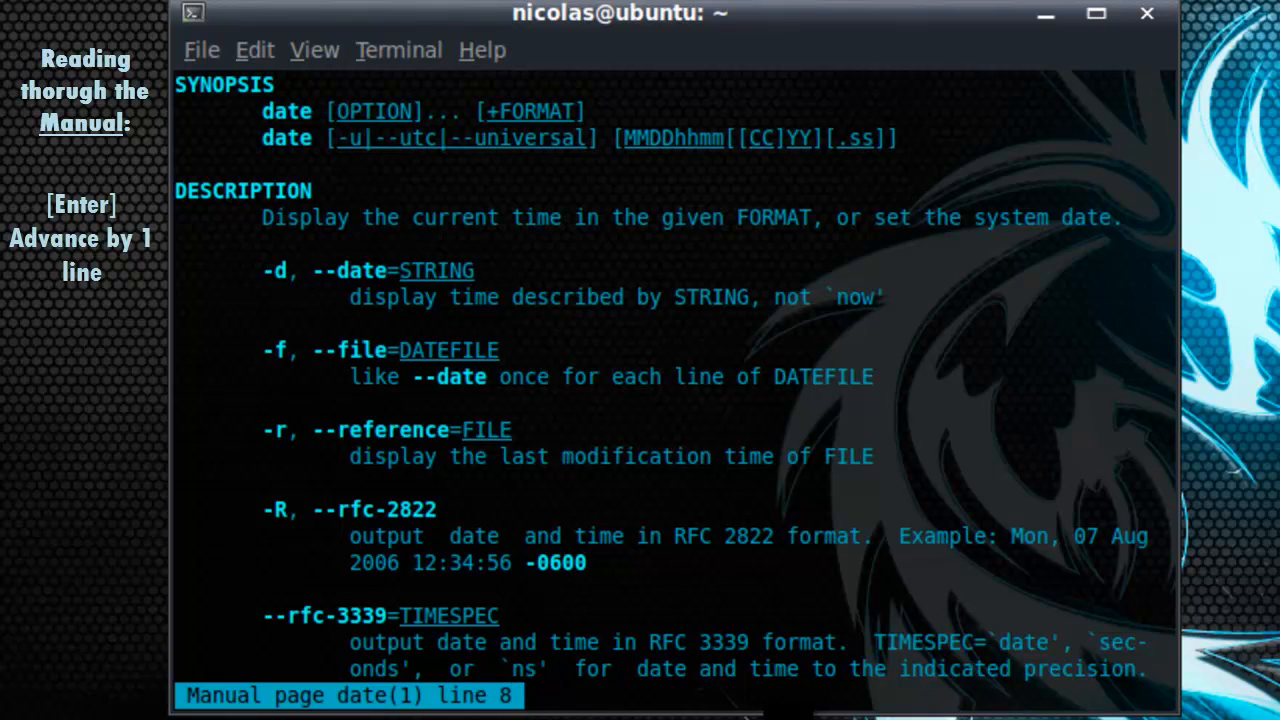
key("space")
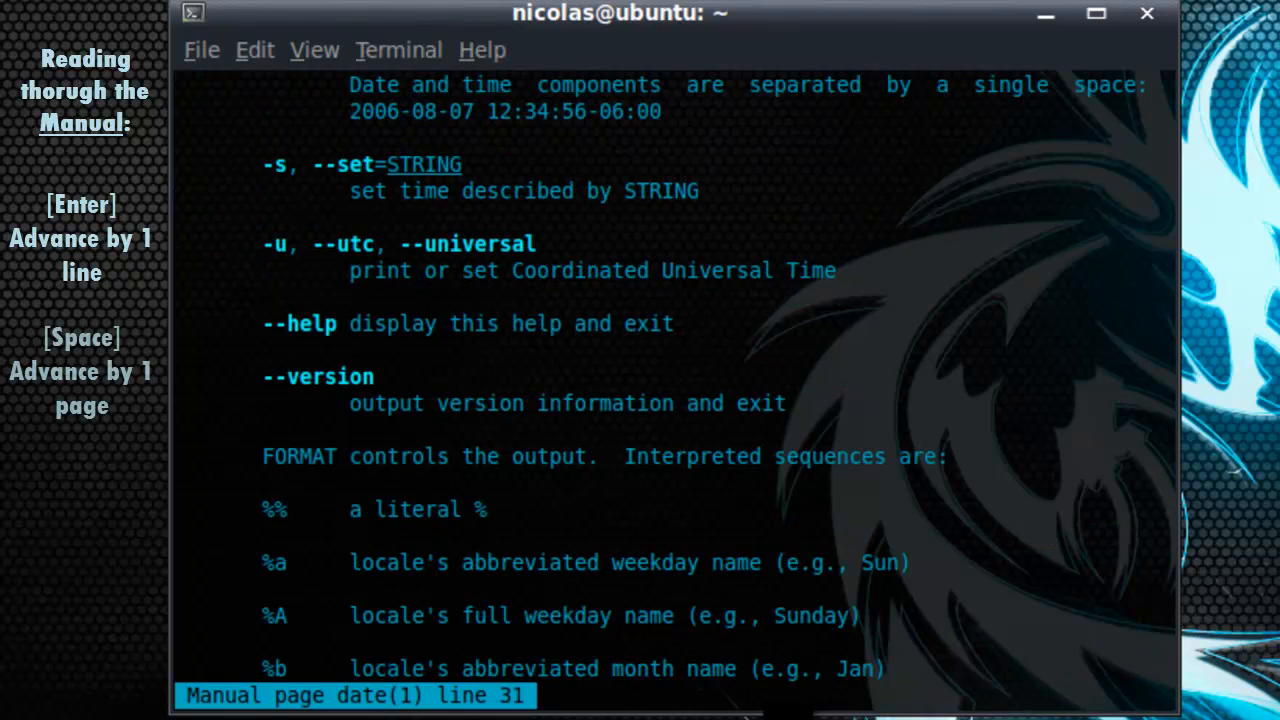
key("space")
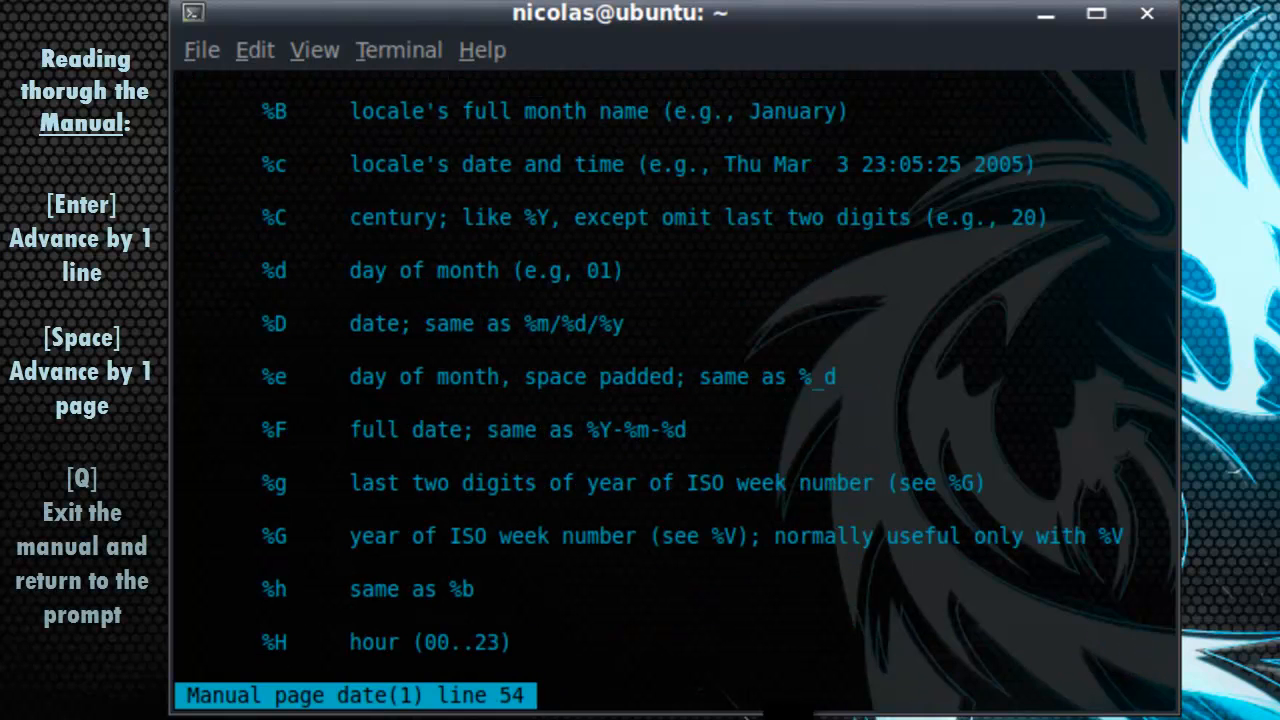
key("q")
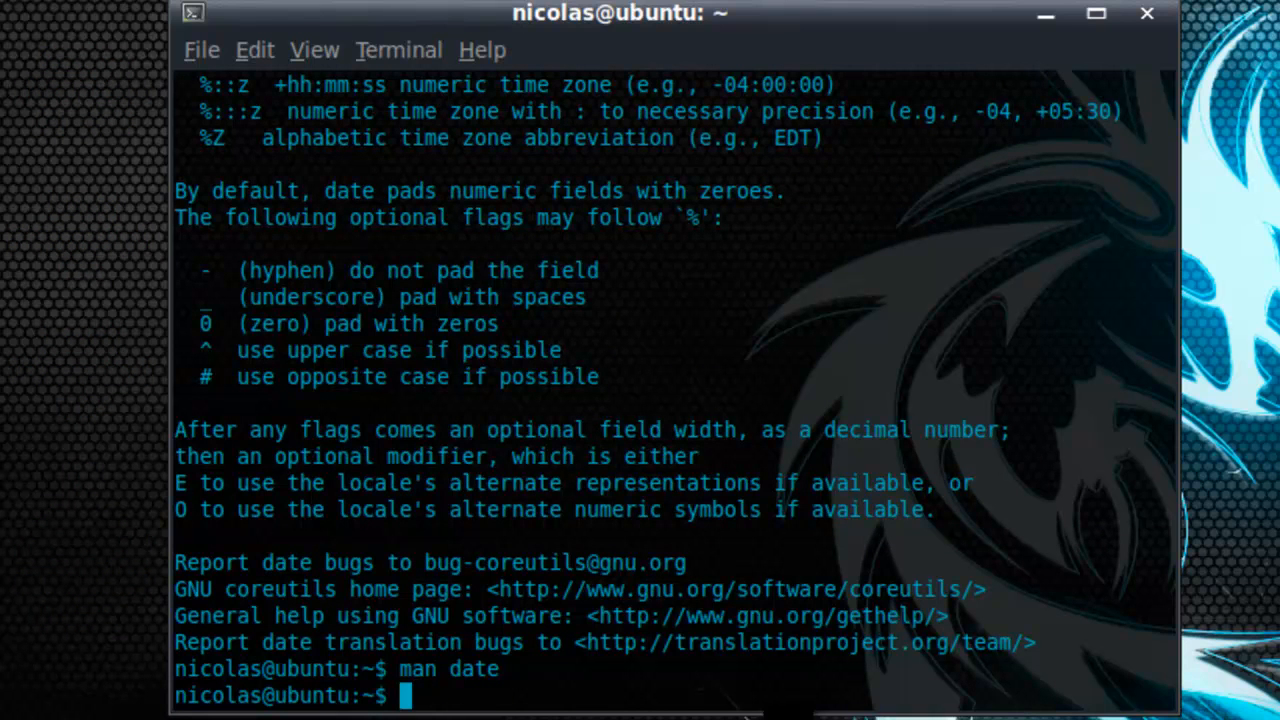
Show the December 2011 calendar with cal and the full year with cal -y
type("cal")
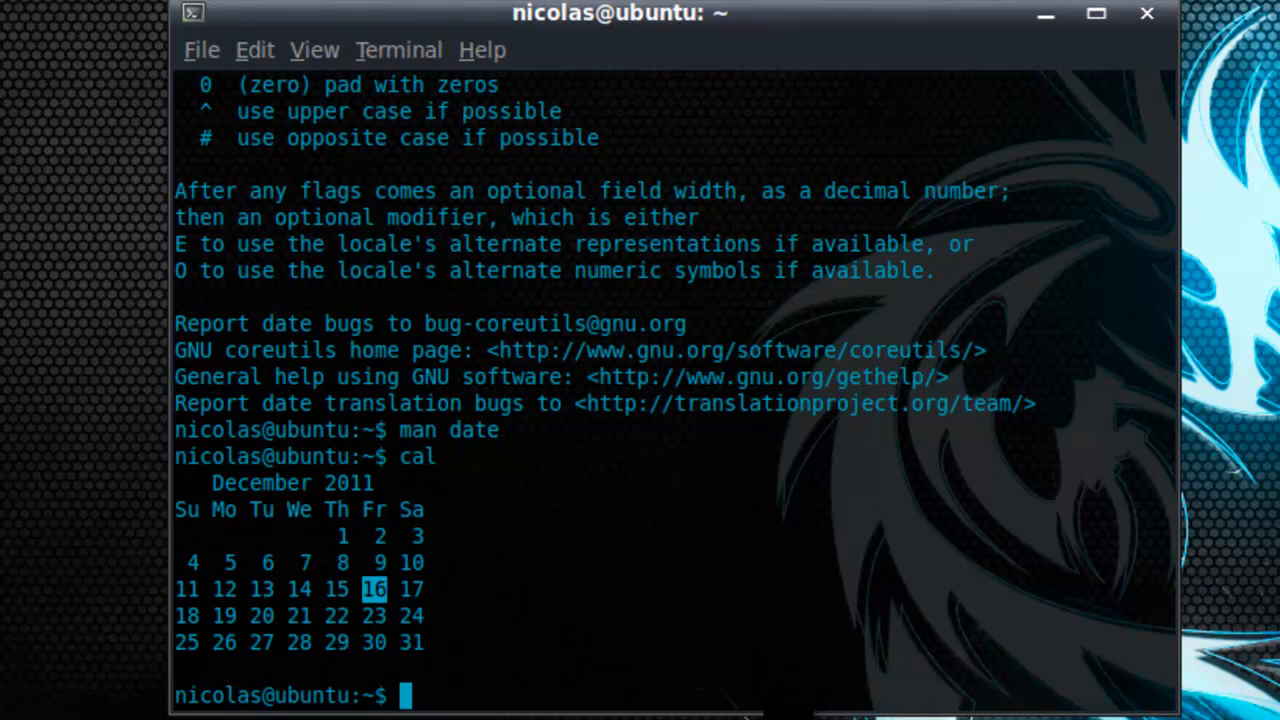
type("cal")
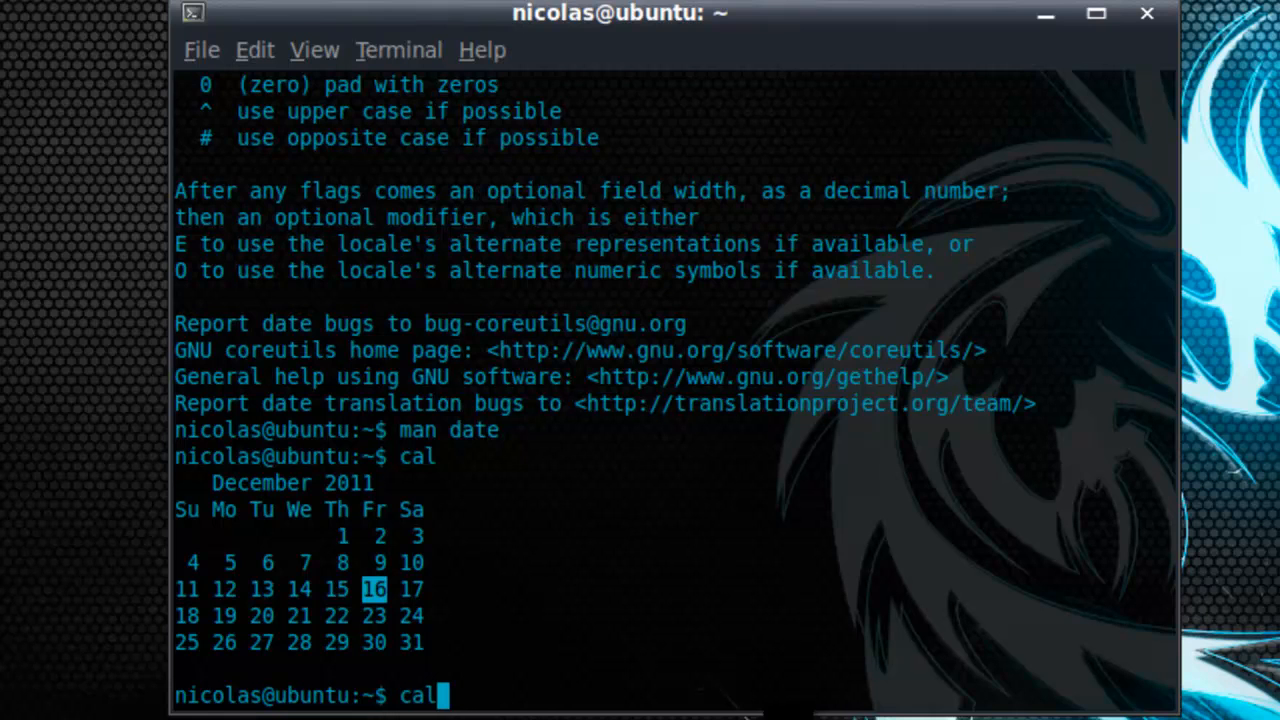
type("-y")
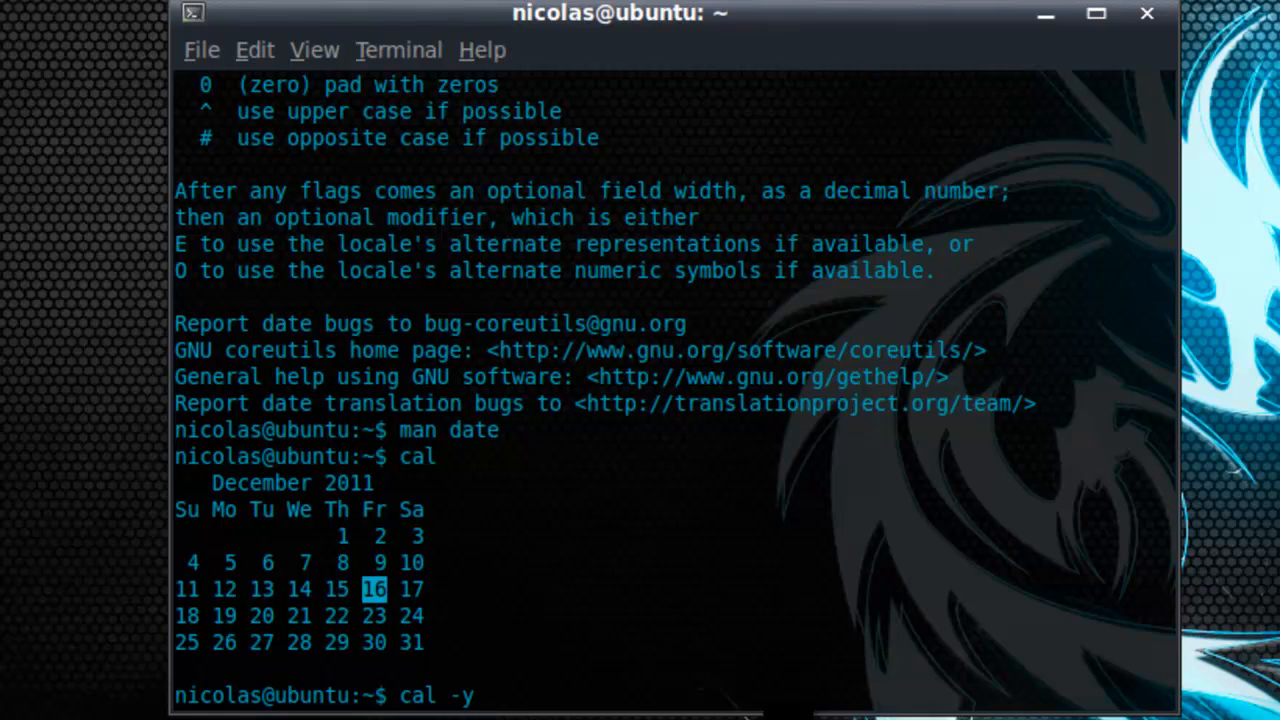
key("Return")
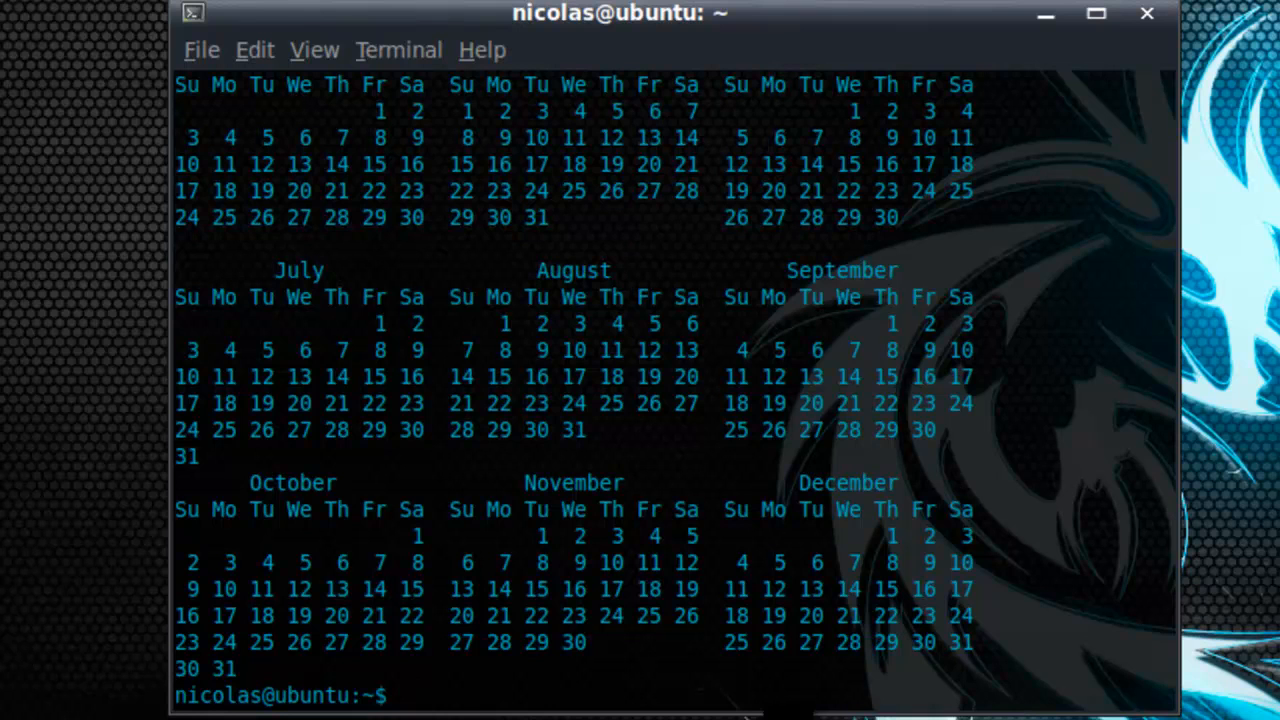
type(";")
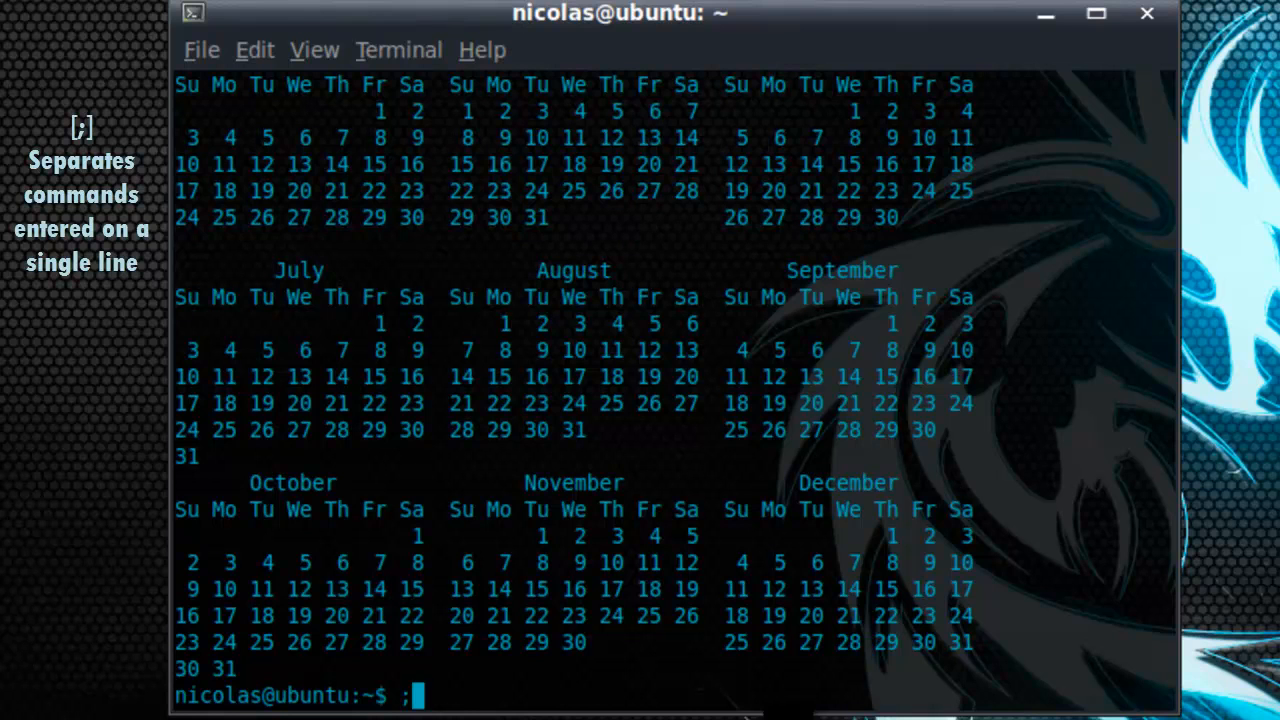
Run date ; cal on one line, then date -R ; cal -y ; date
type("date")
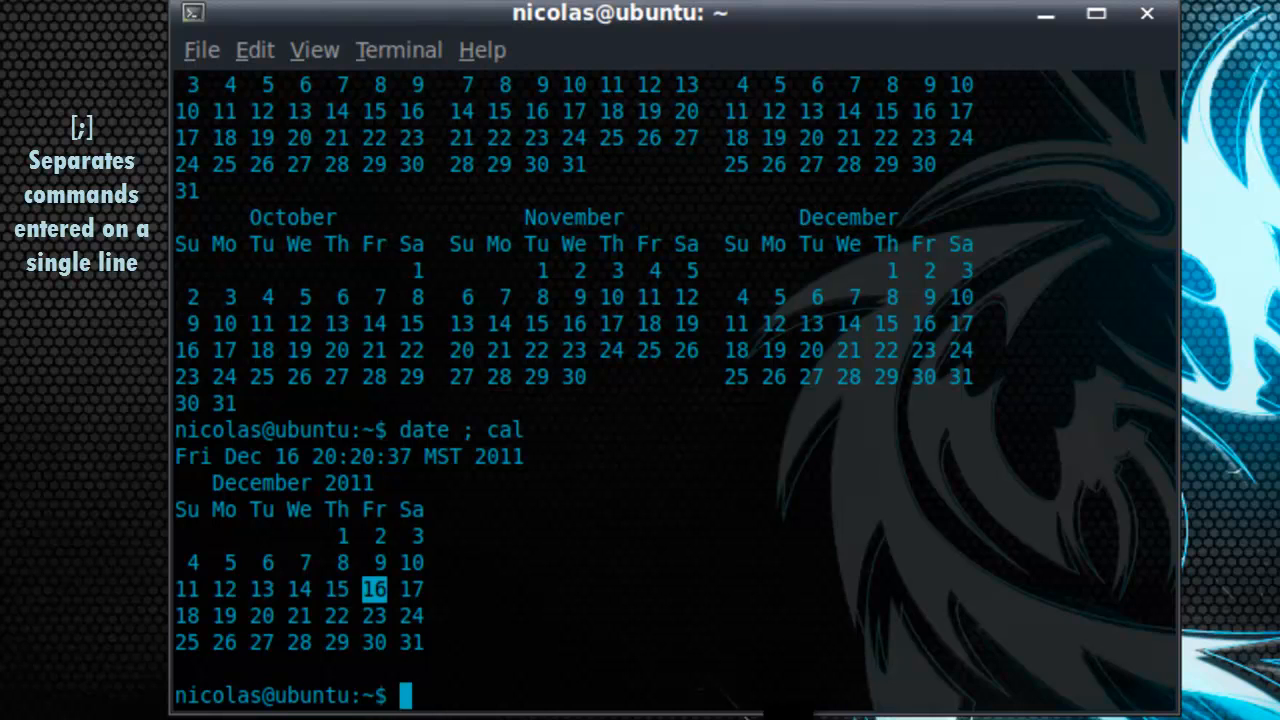
type("date")
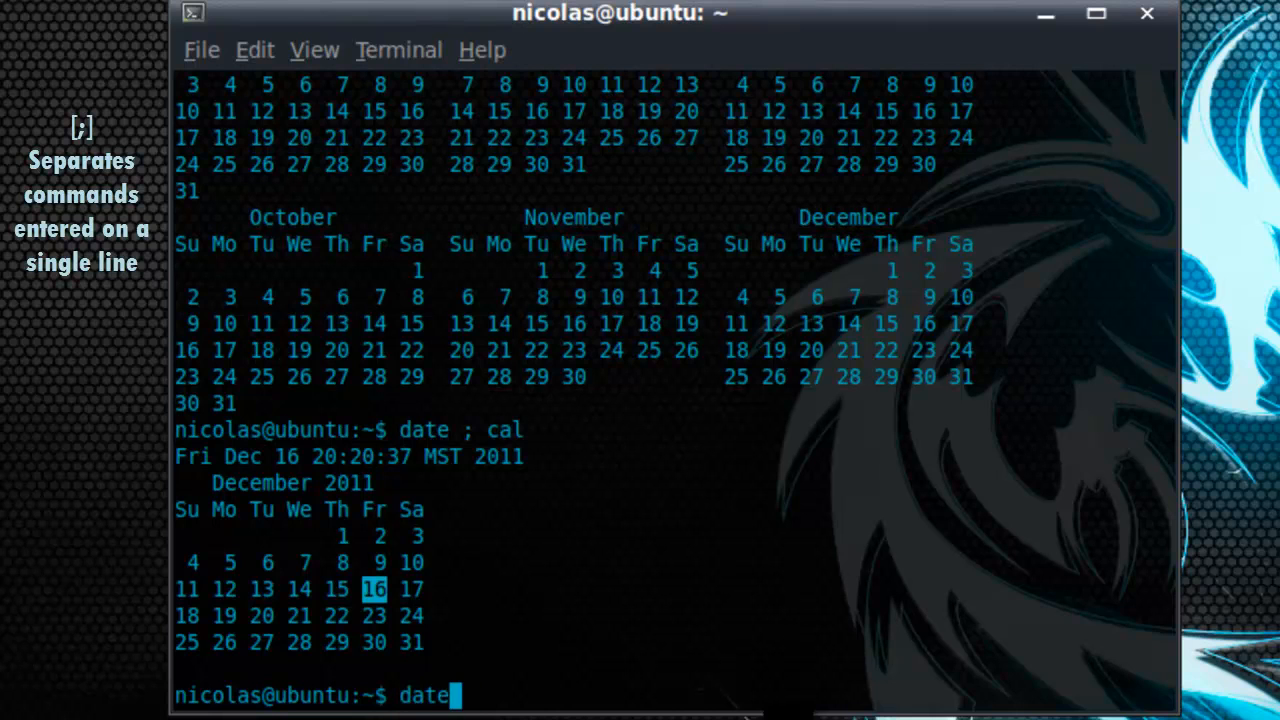
type("-R")
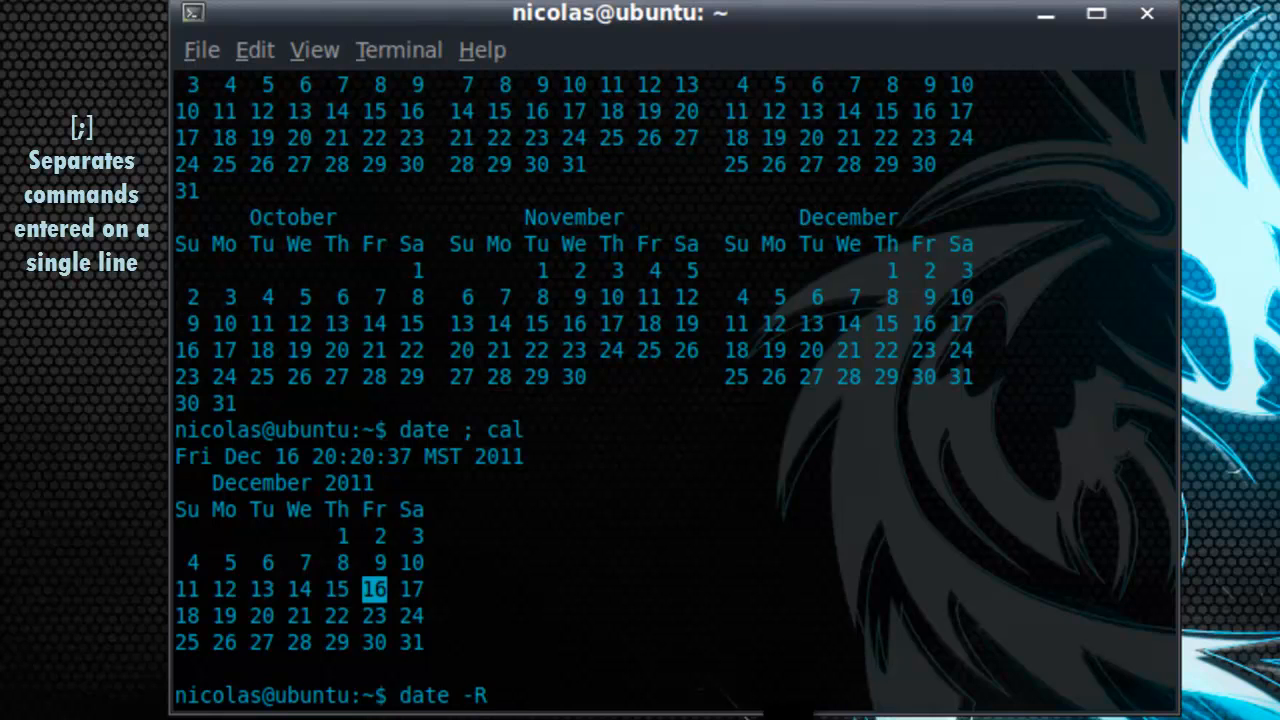
type("; cal -y ;")
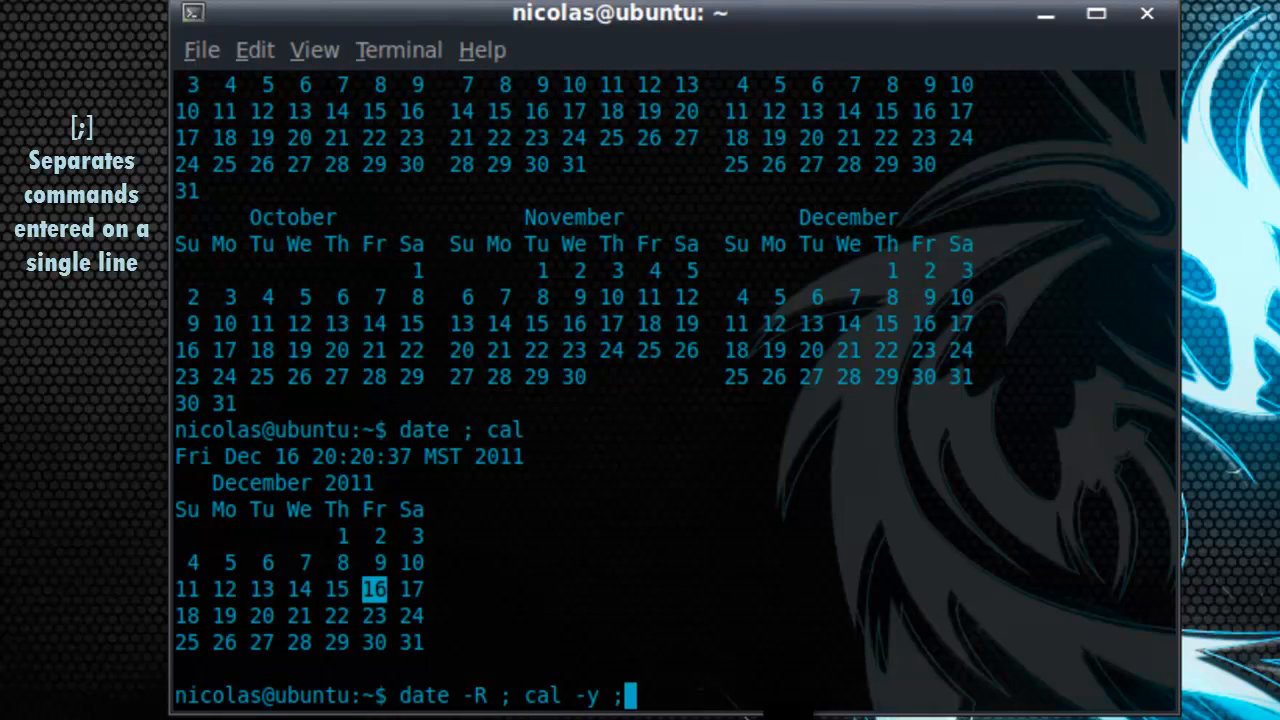
type("date")
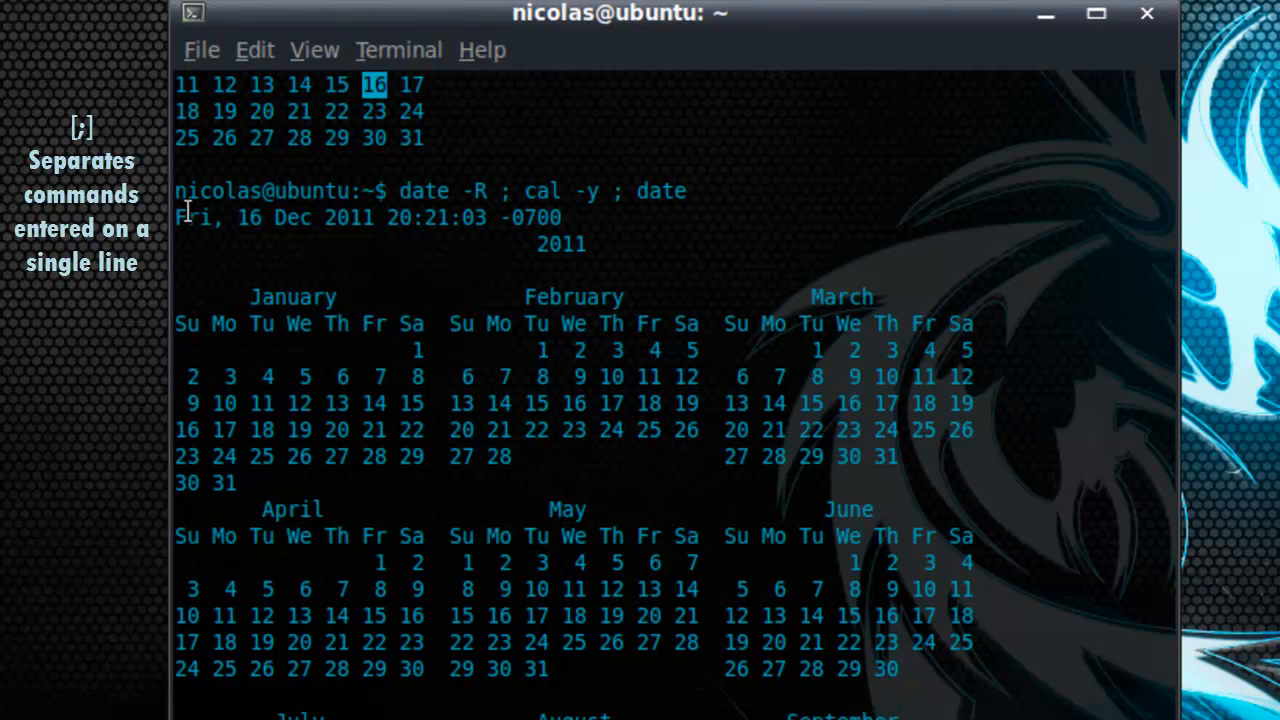
mouse_move(590, 213)
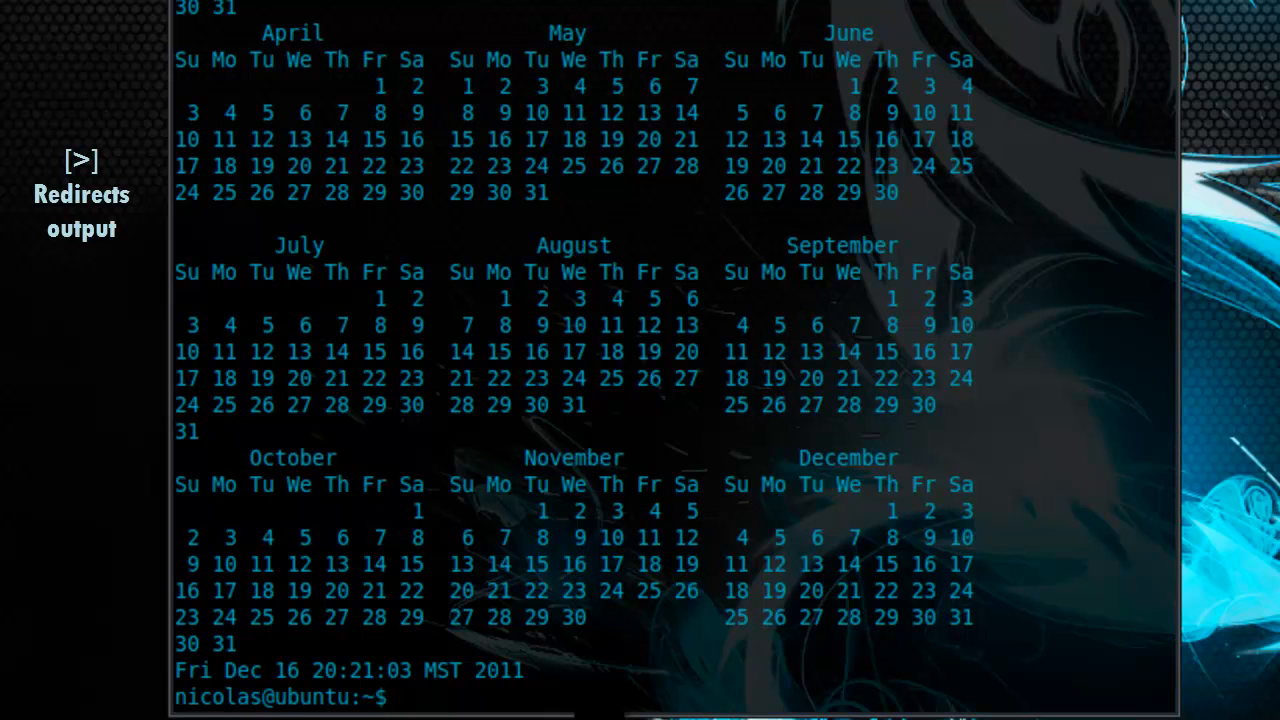
Save the current date into date.txt with date > date.txt
type("date")
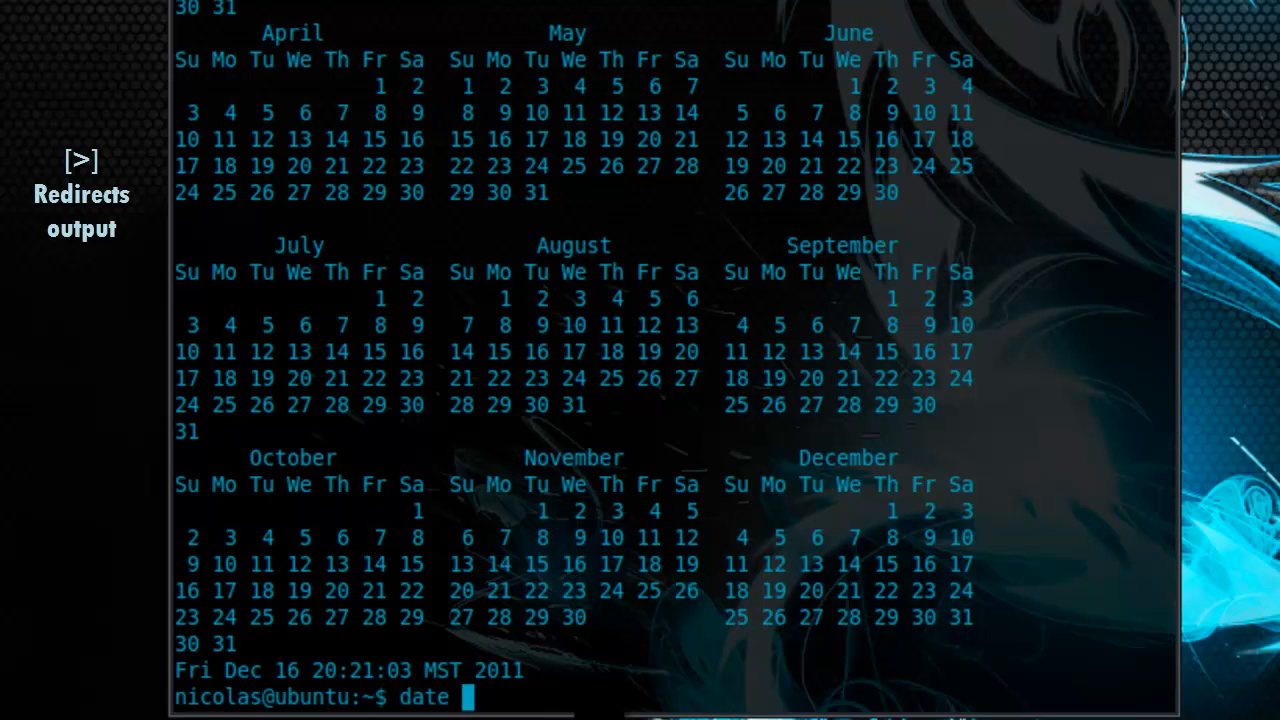
type(">")
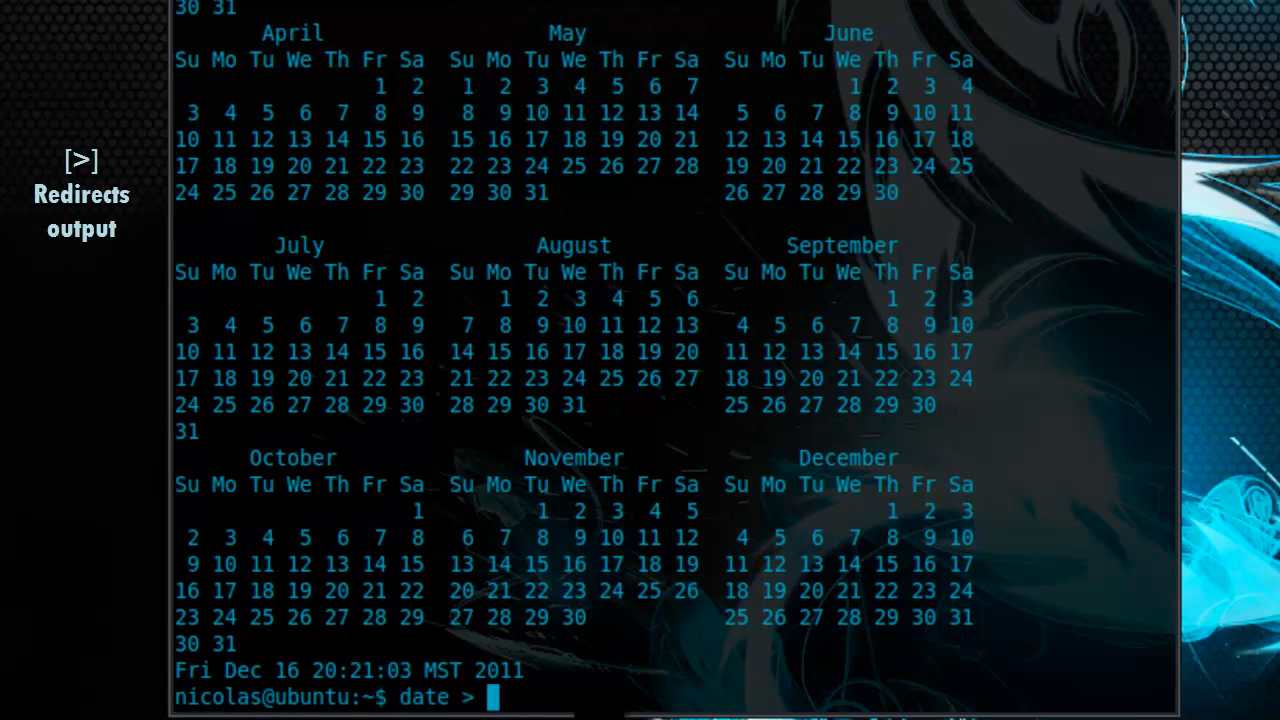
type("date.txt")
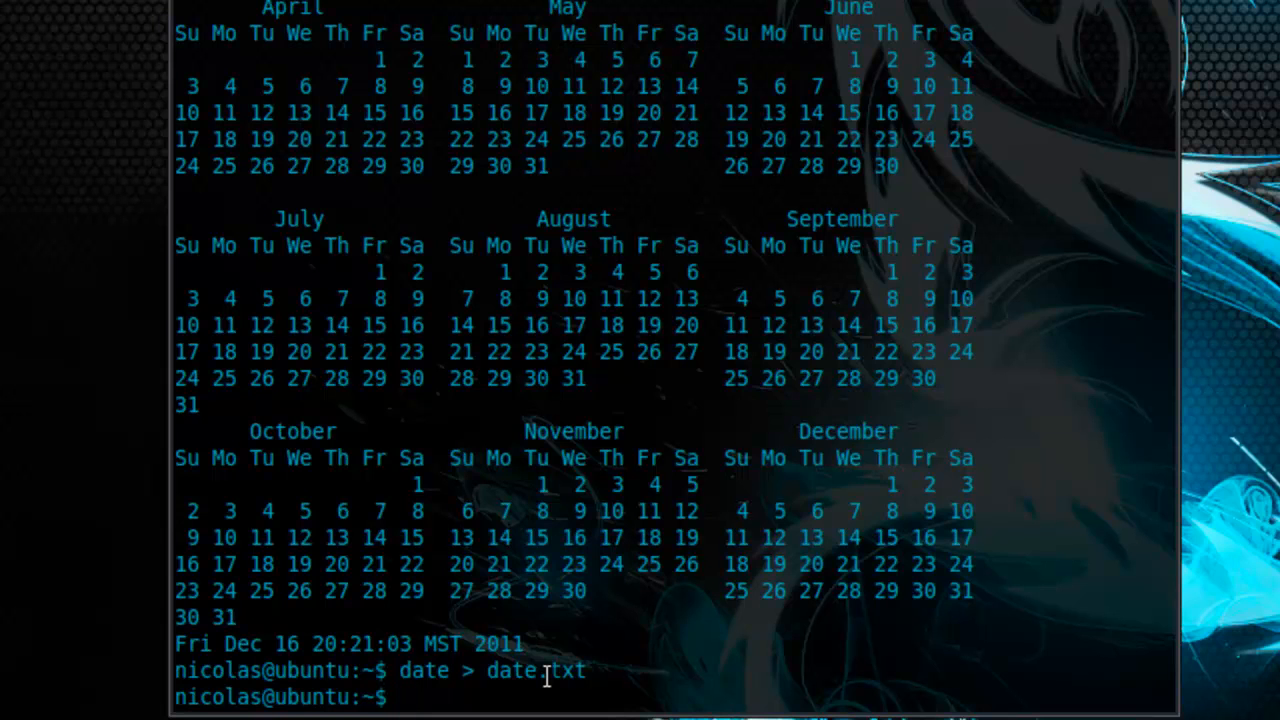
Open date.txt in gedit with gedit date.txt
type("ge")
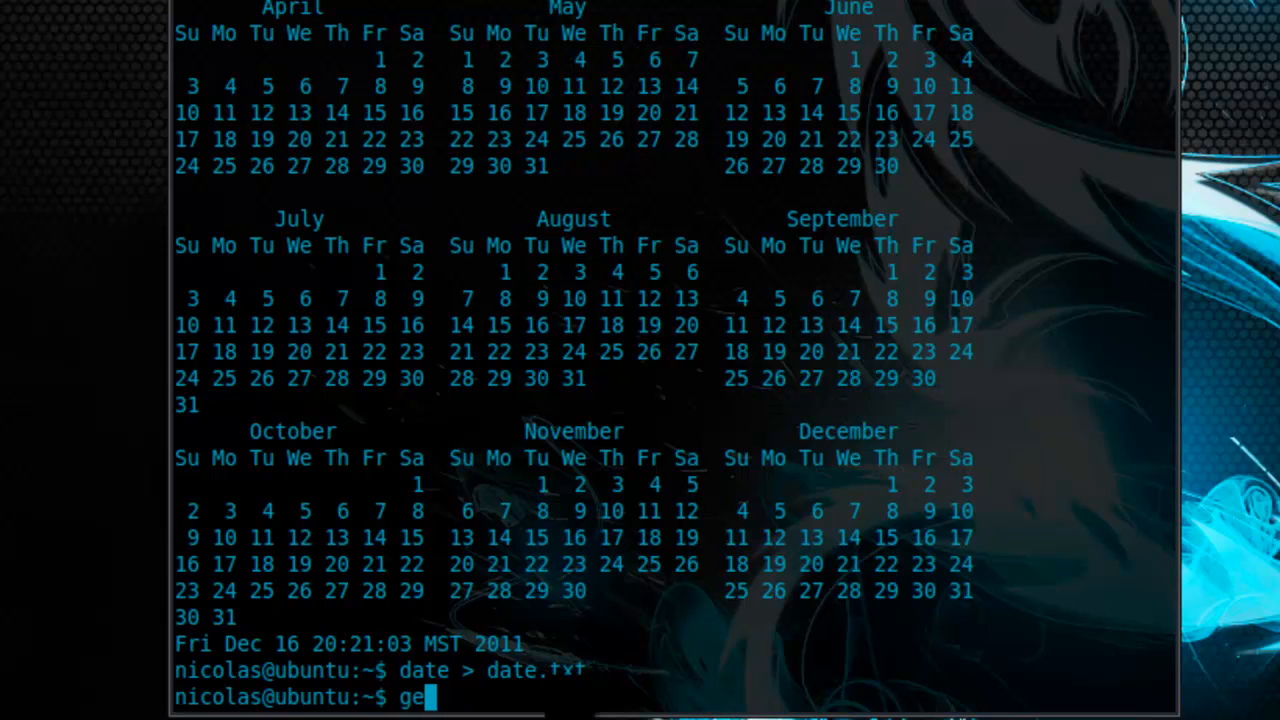
type("dit")
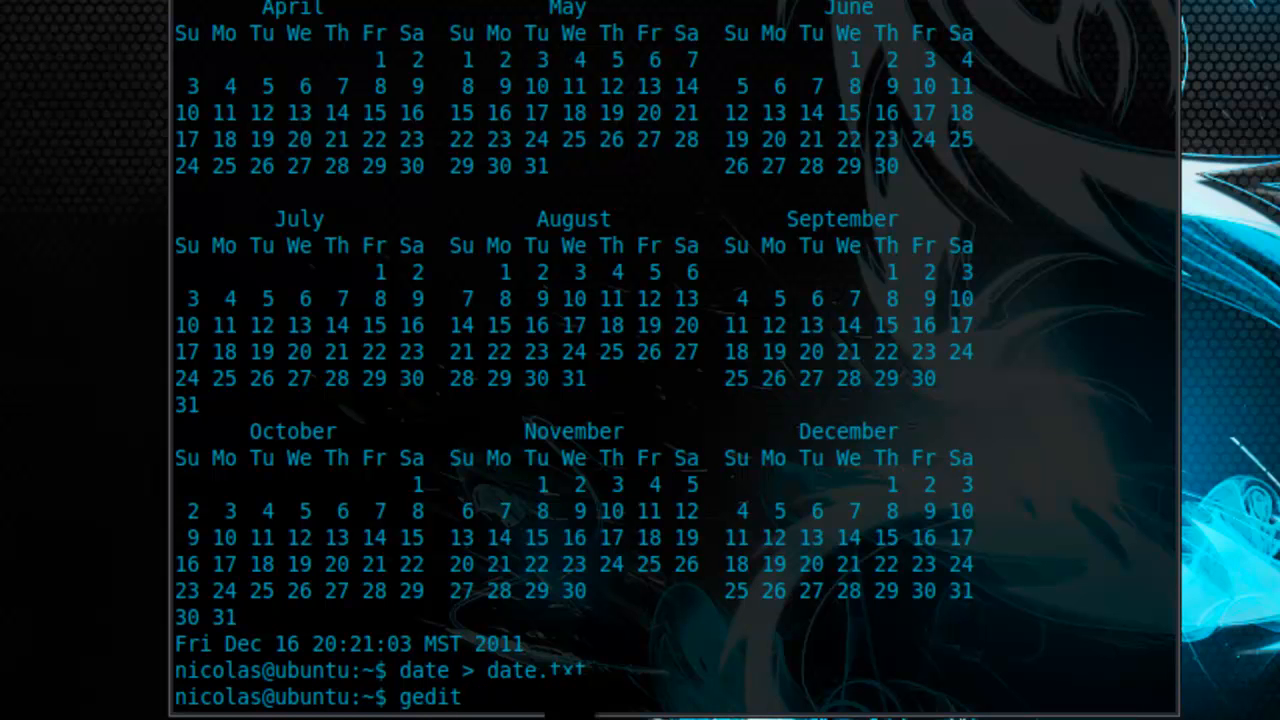
type("date")
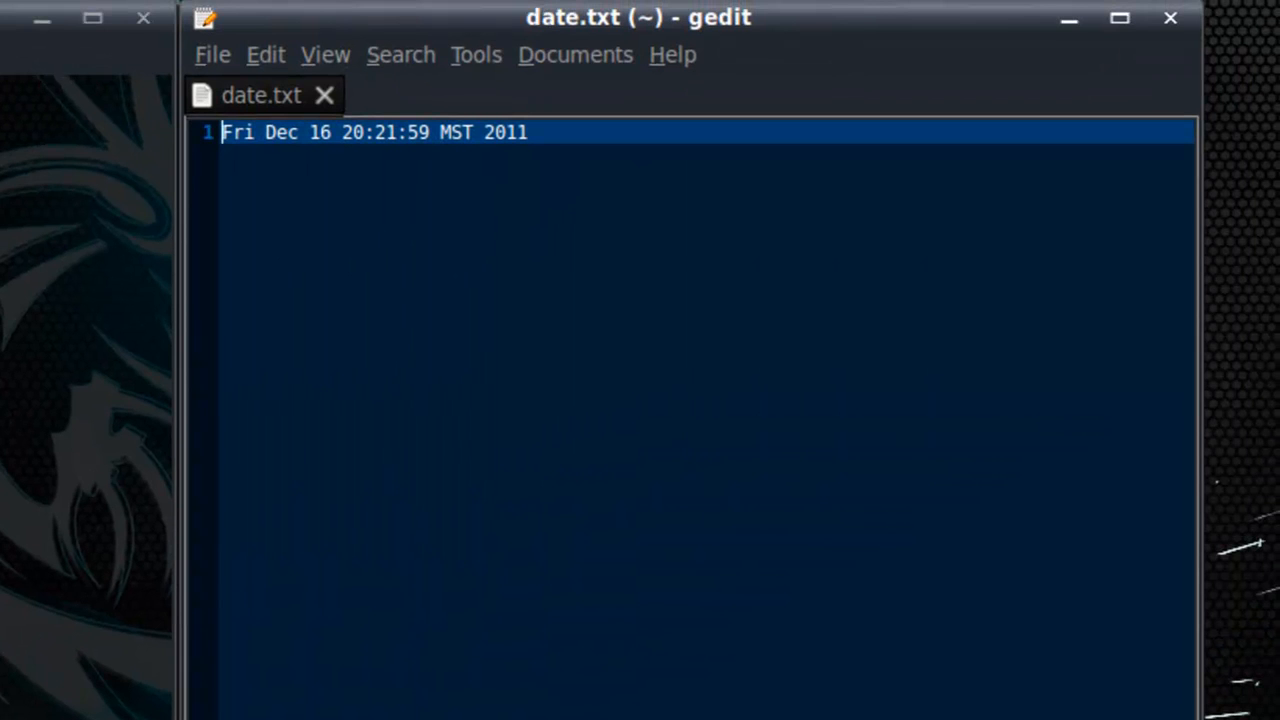
mouse_move(519, 413)
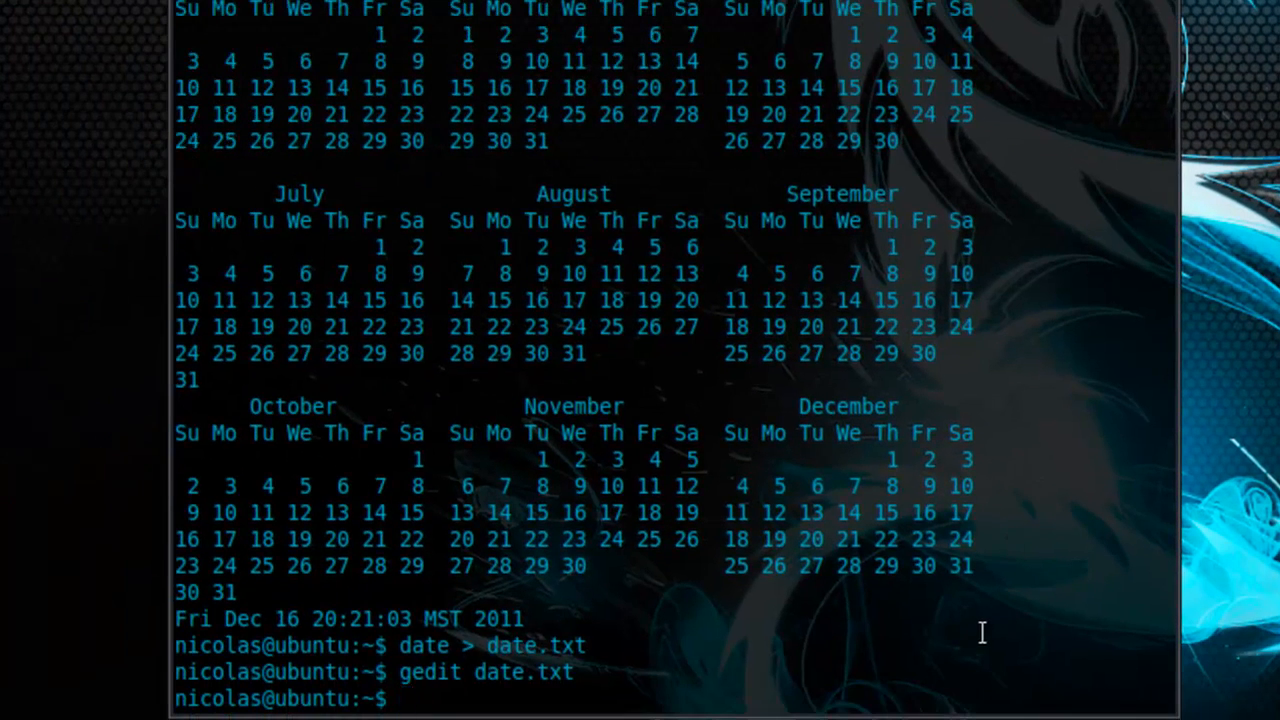
Overwrite date.txt with cal output and rerun the recalled gedit date.txt command
type("ca")
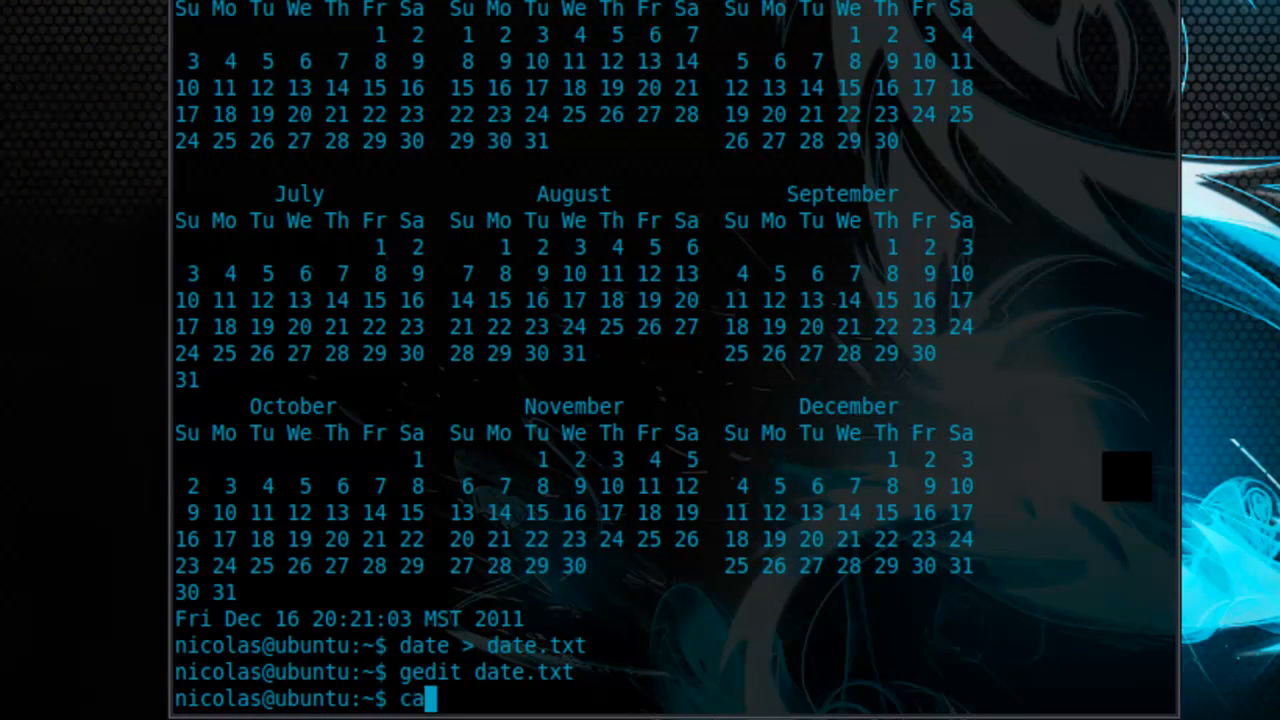
type("l > date.txt")
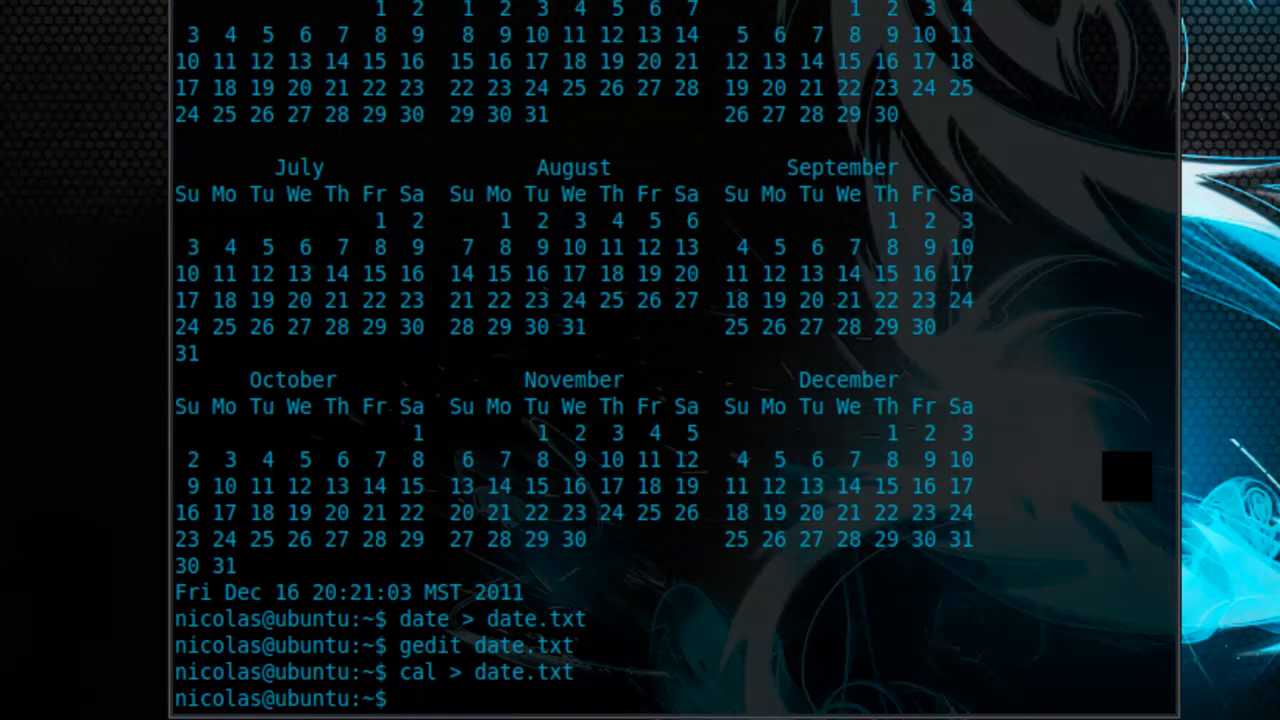
mouse_move(993, 422)
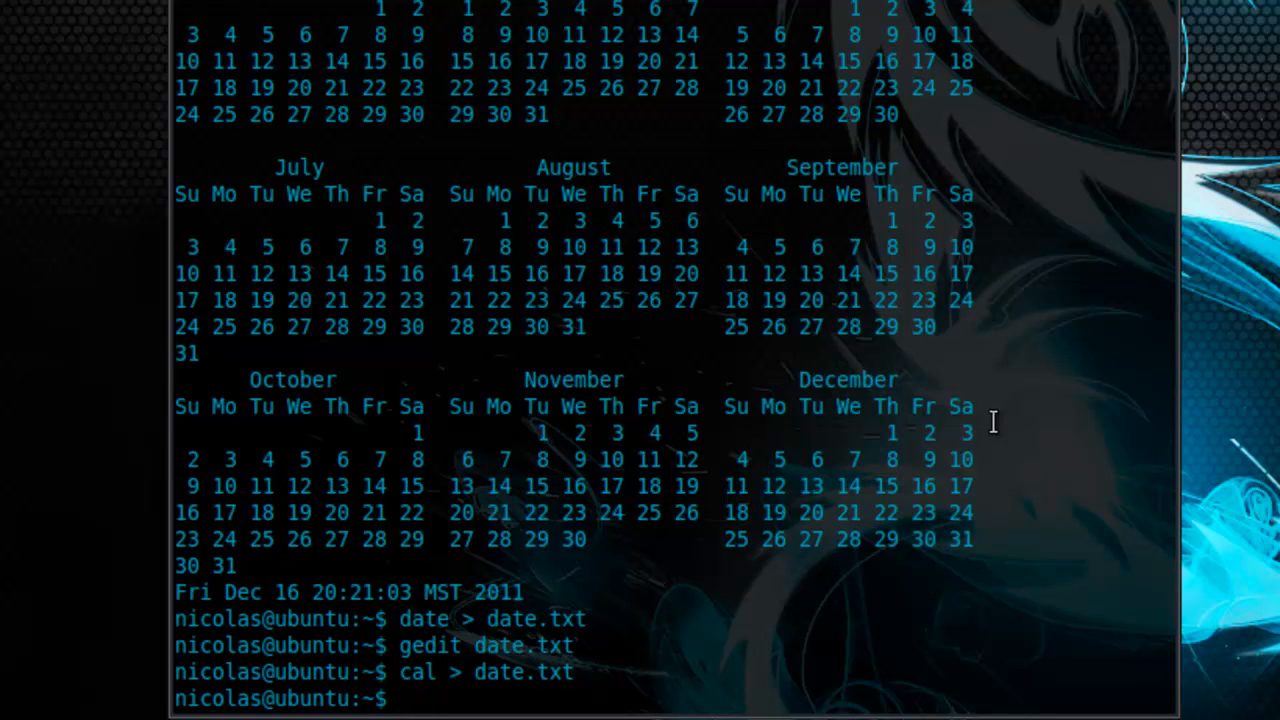
key("Up")
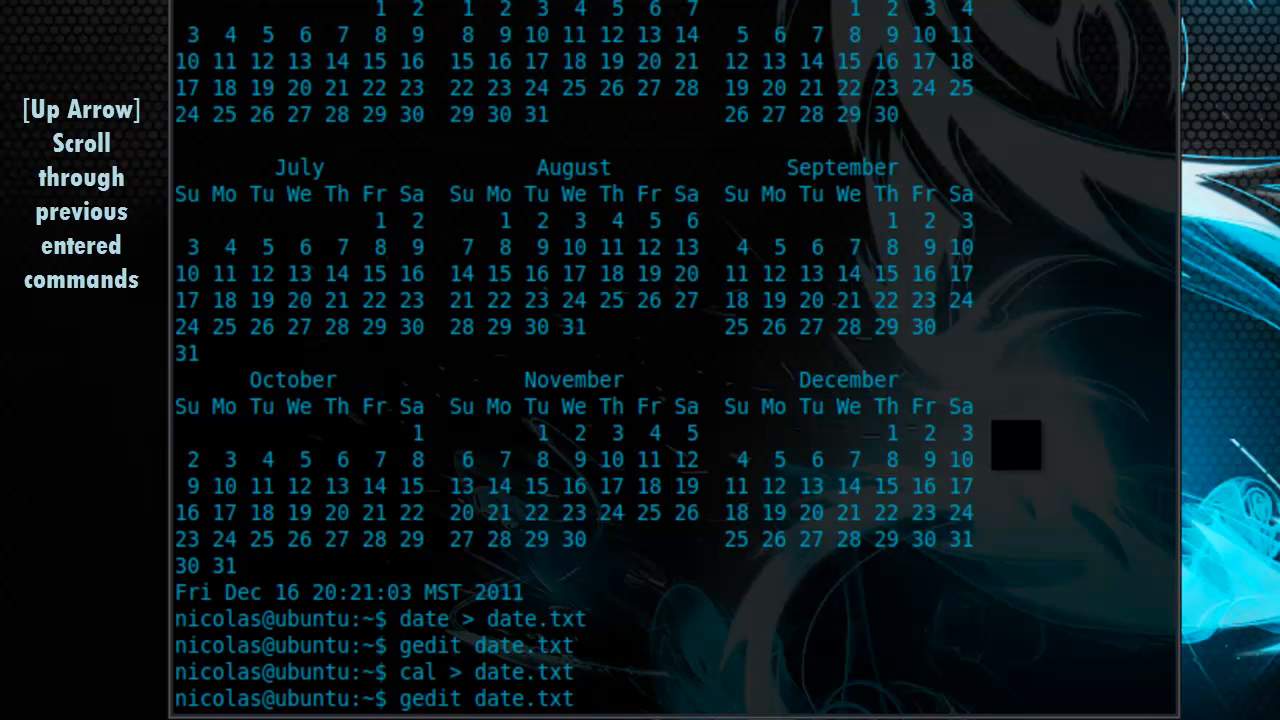
key("Up")
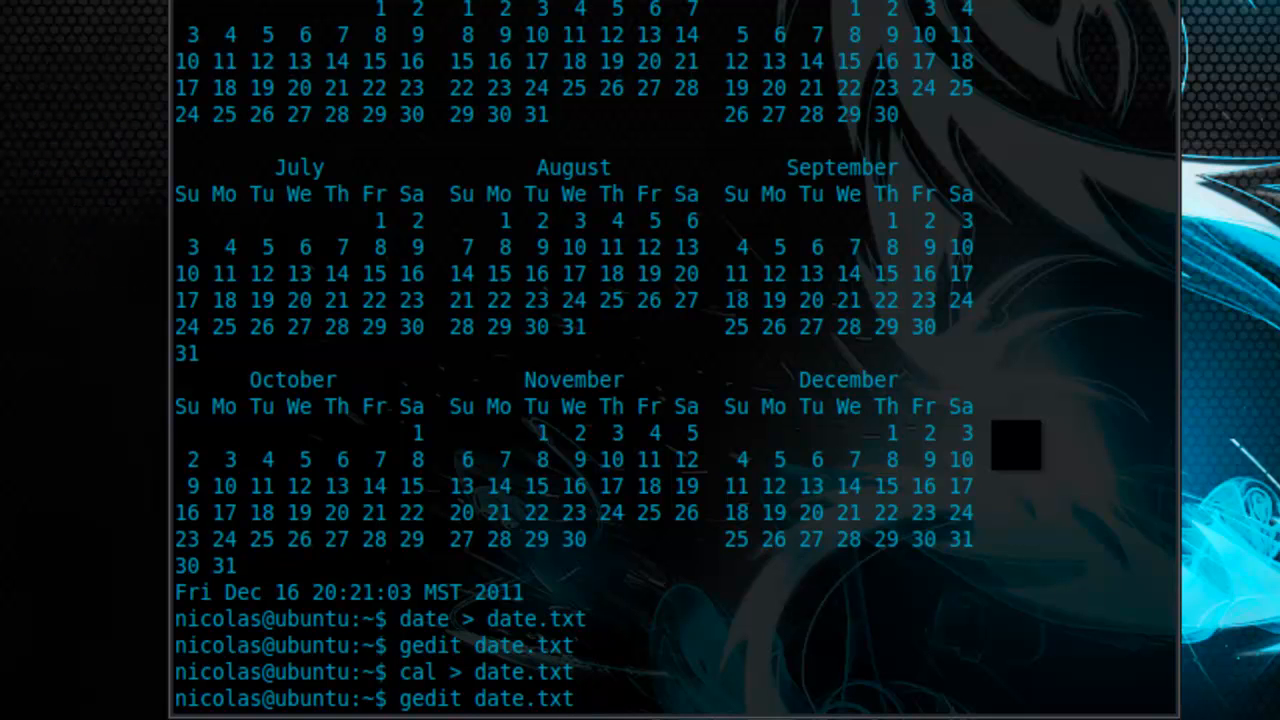
scroll("down", 3)
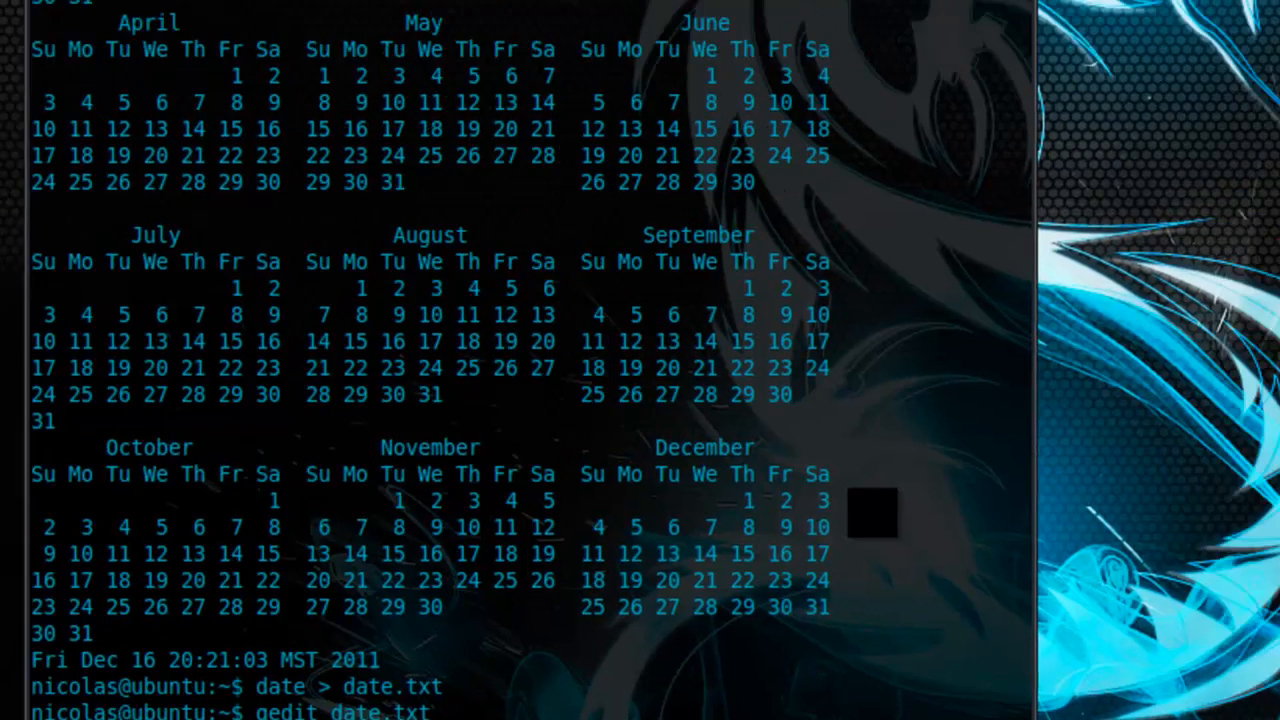
key("Return")
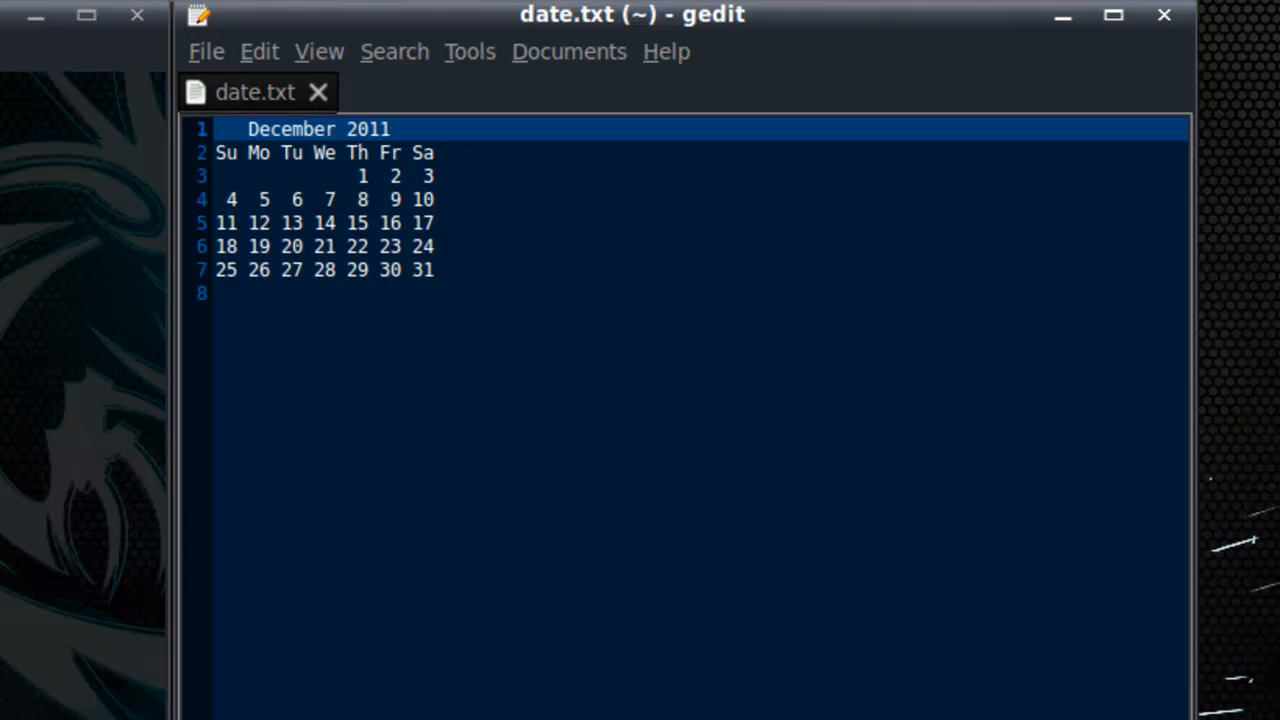
Place the cursor on the first line of the December 2011 calendar in date.txt
left_click(214, 128)
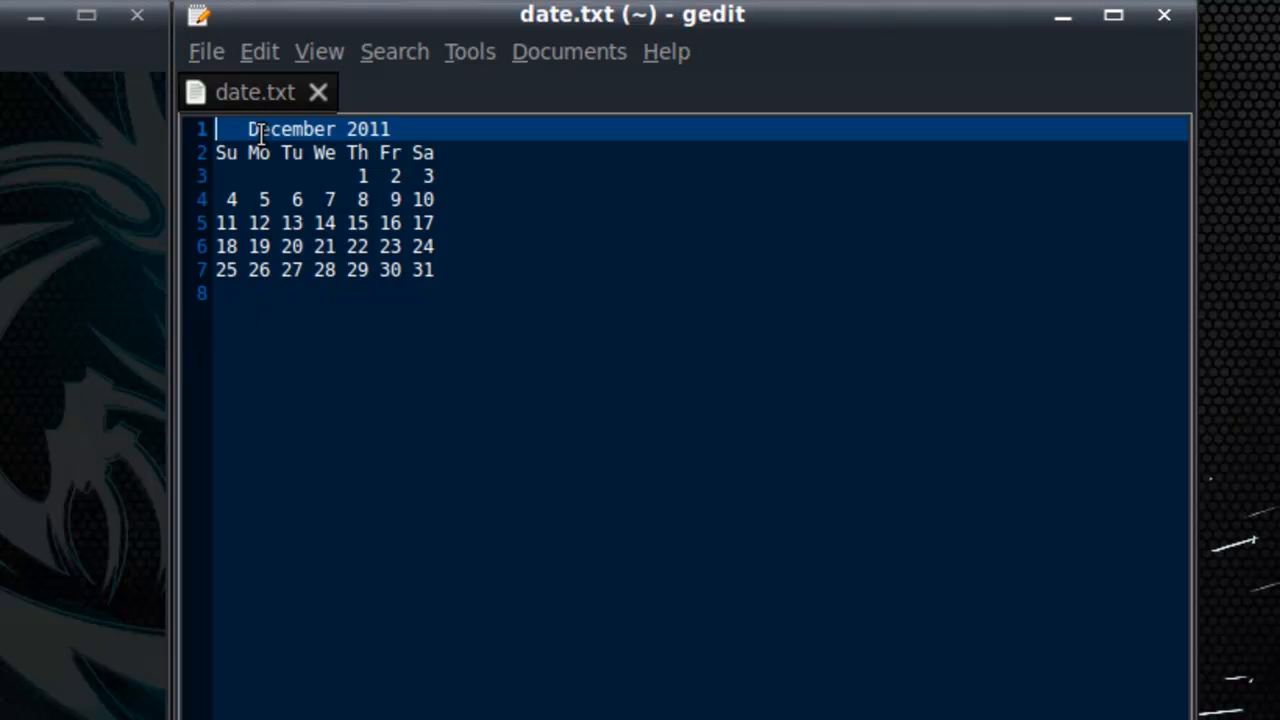
mouse_move(335, 458)
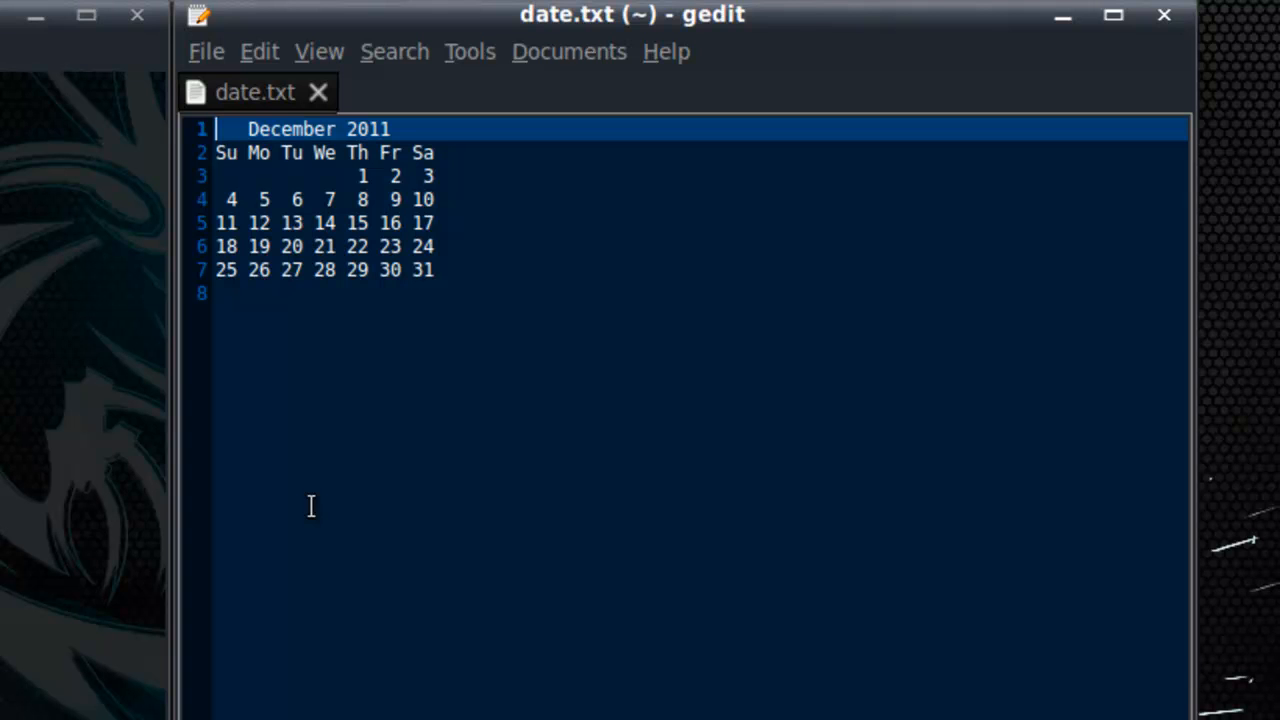
mouse_move(618, 265)
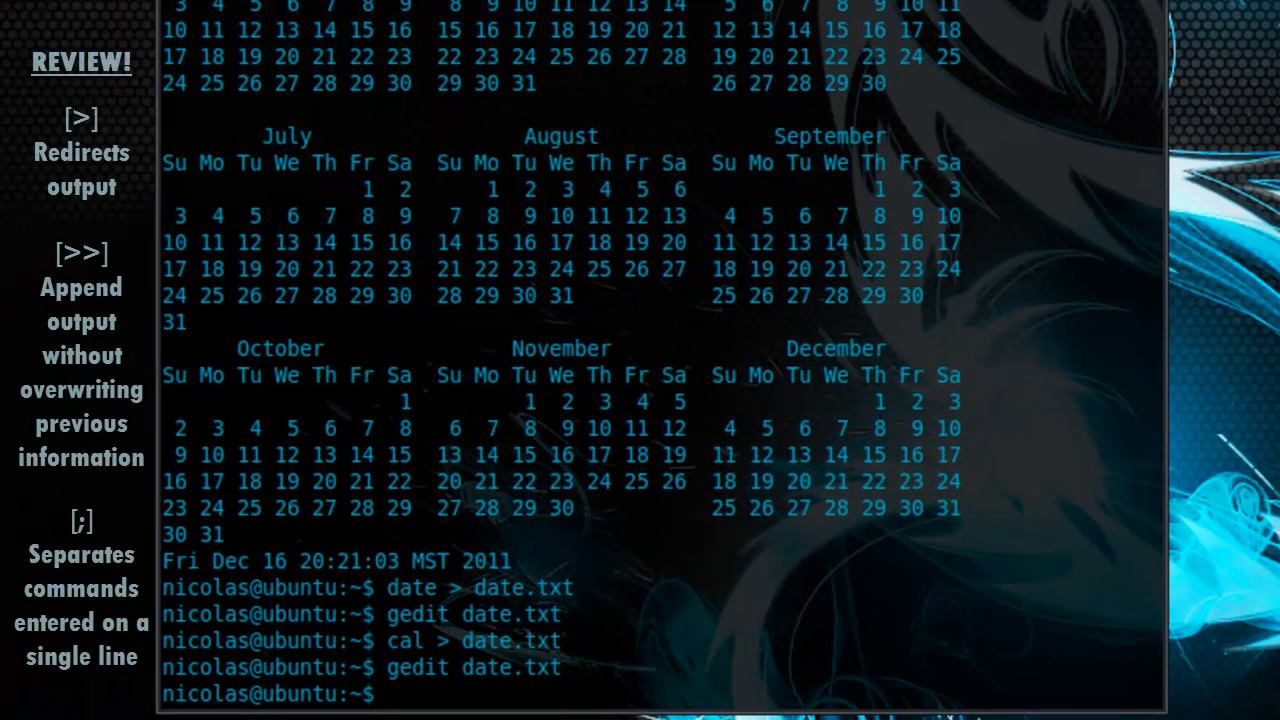
Run date -R > date.txt ; cal -y >> date.txt, then gedit date.txt
type(">>")
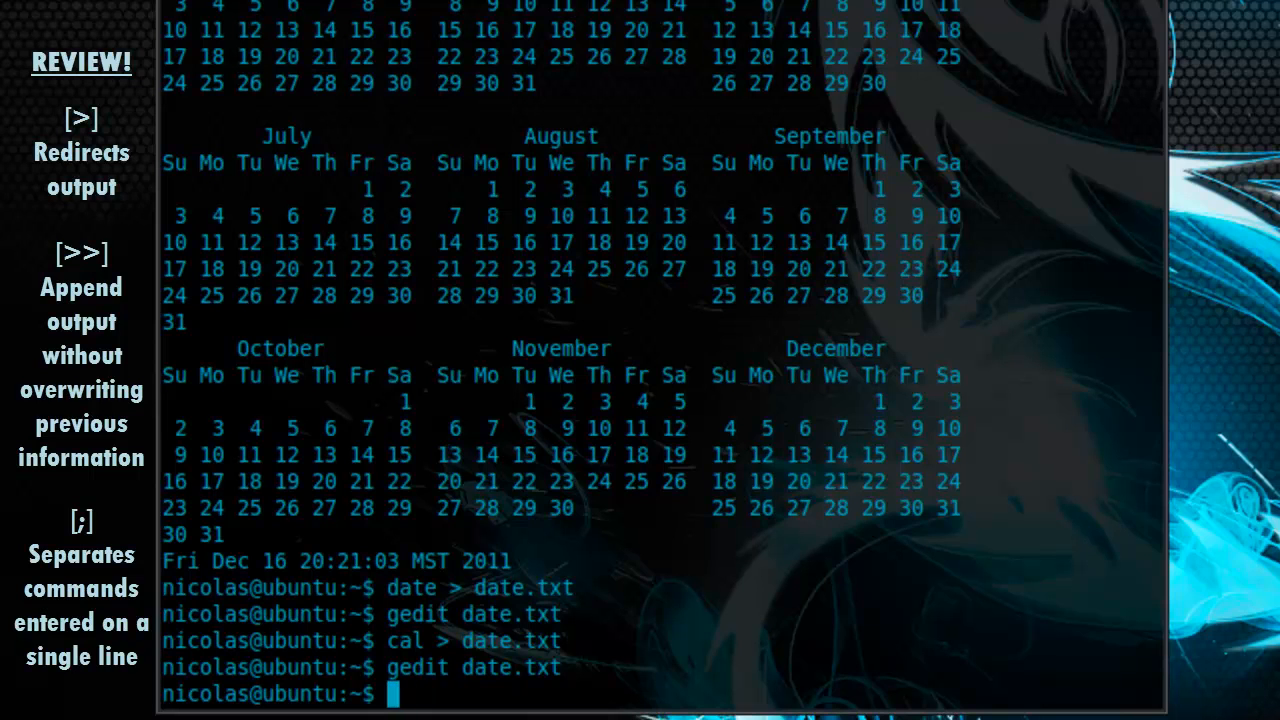
type("c")
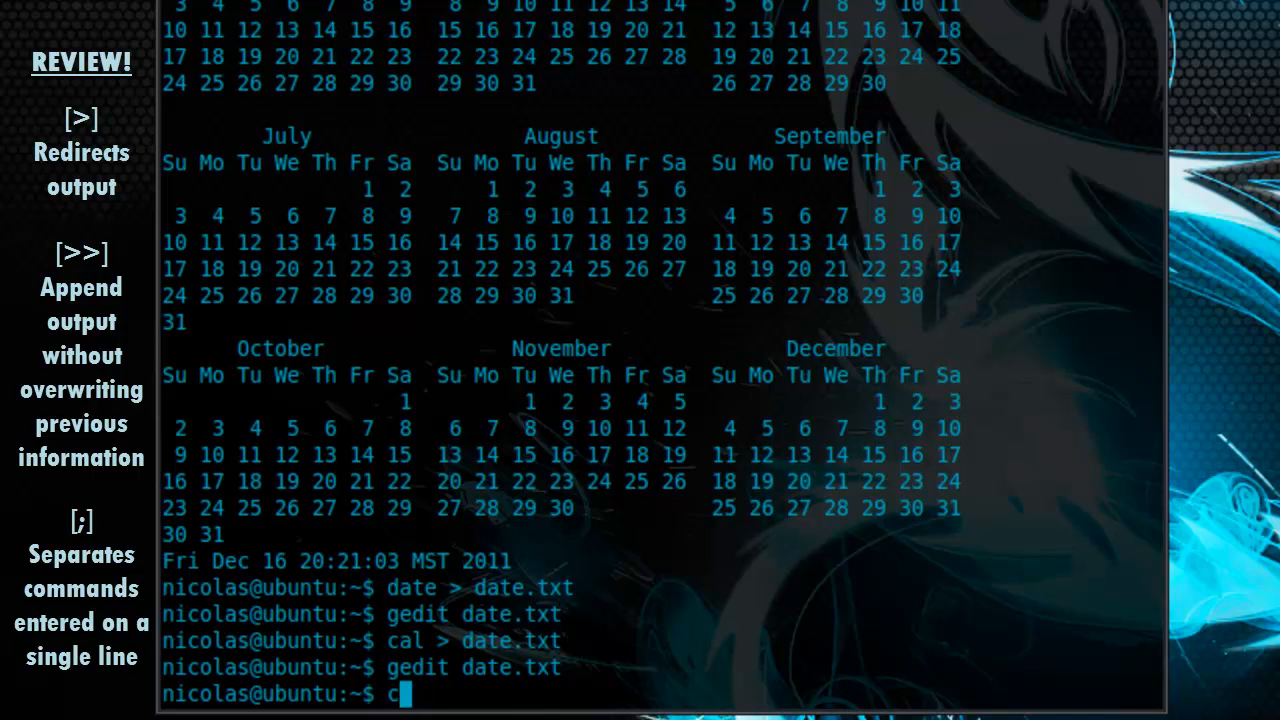
type("ate")
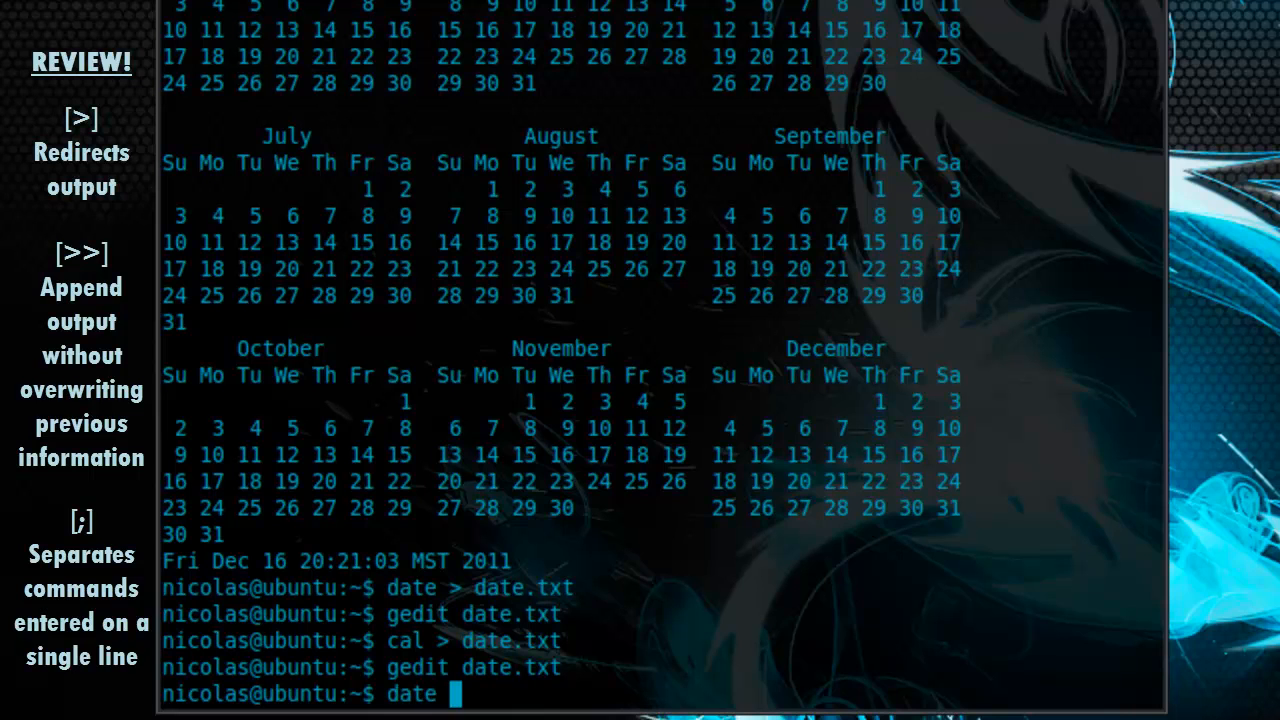
type("-R > date.txt ;")
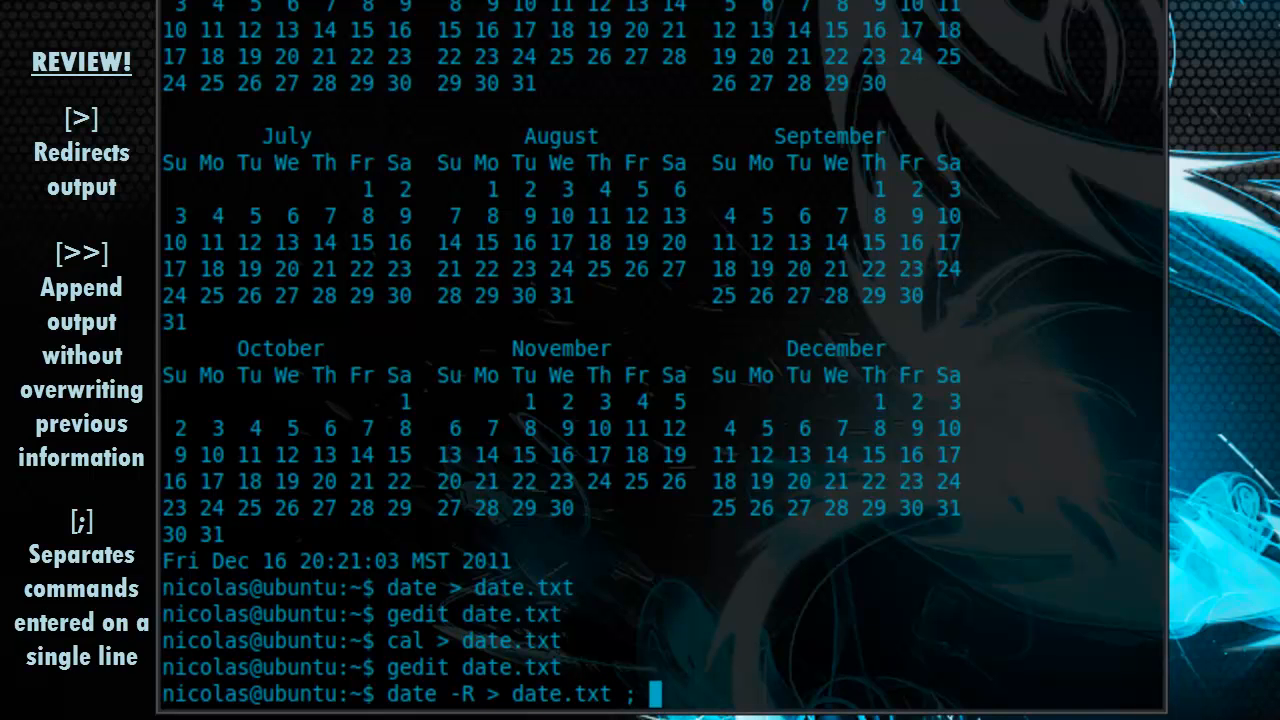
type("cal")
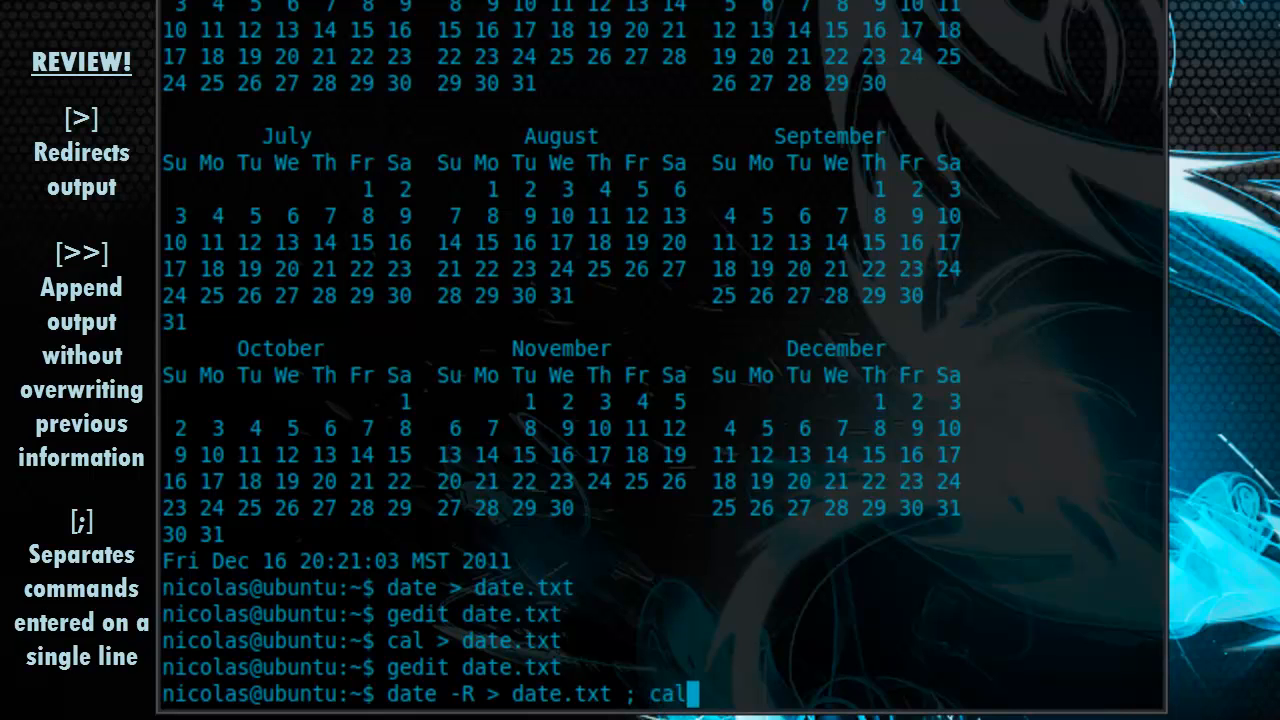
type("-y")
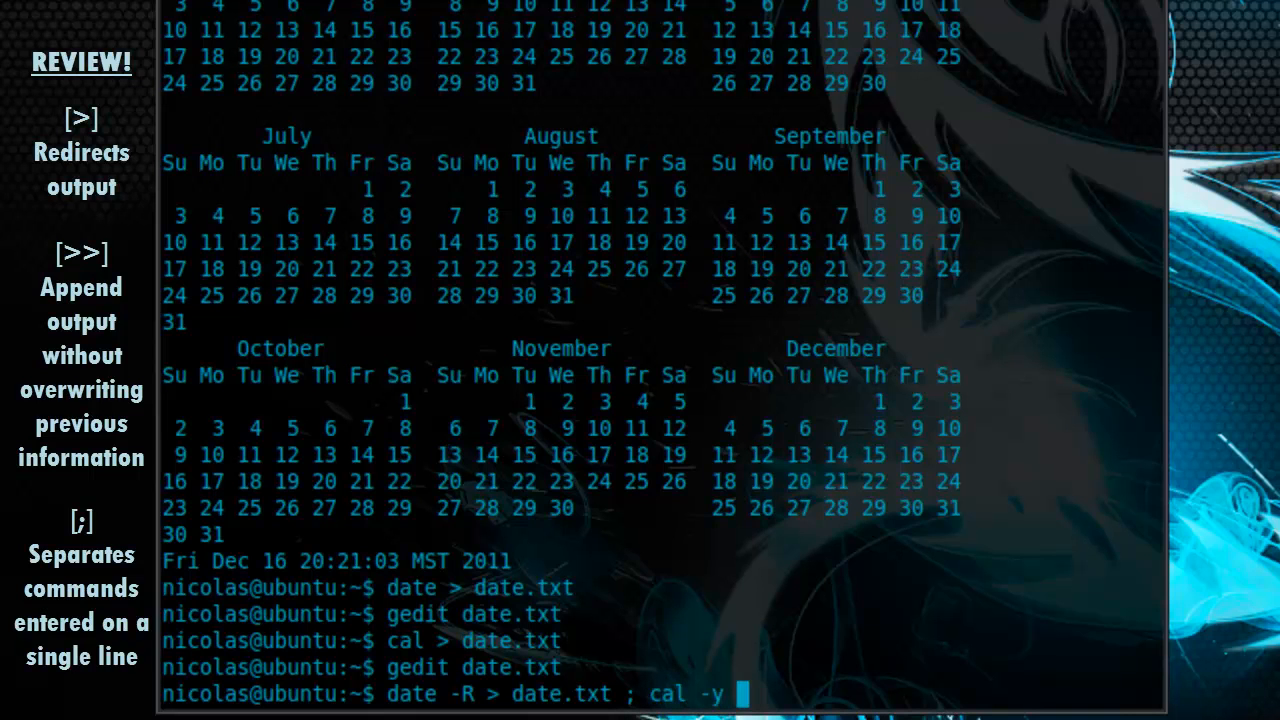
type(">>")
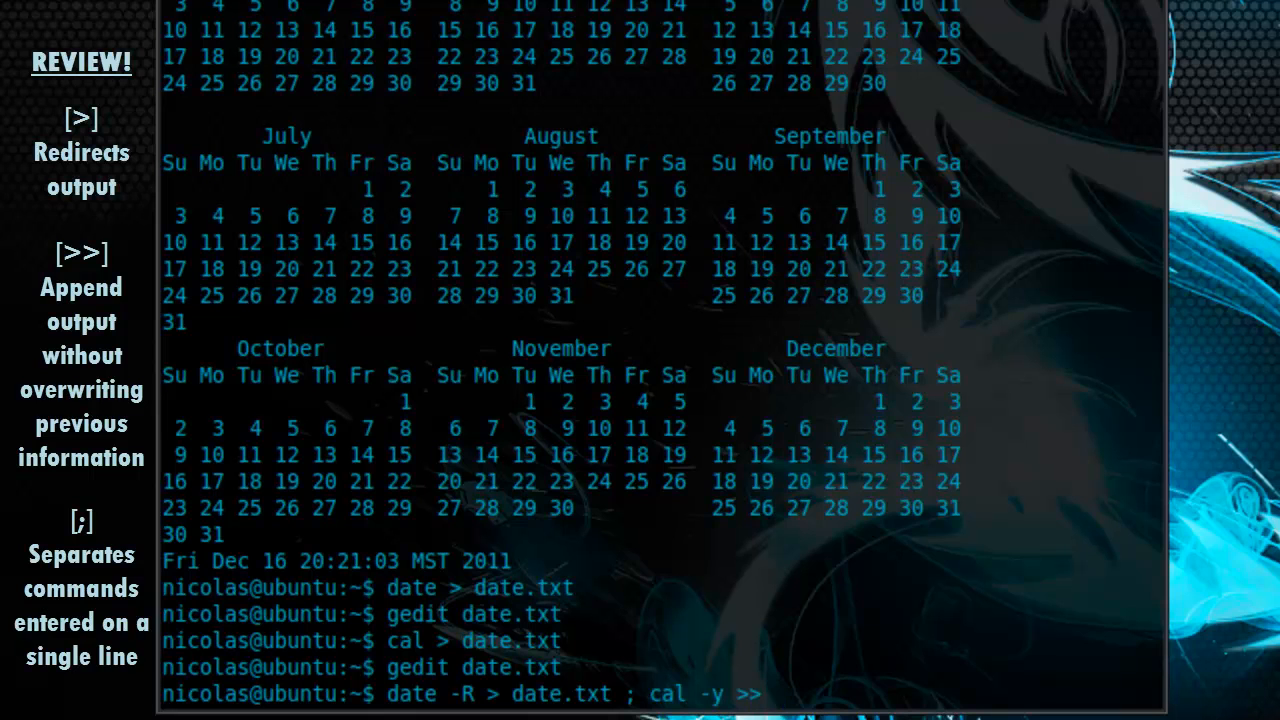
type("date.txt")
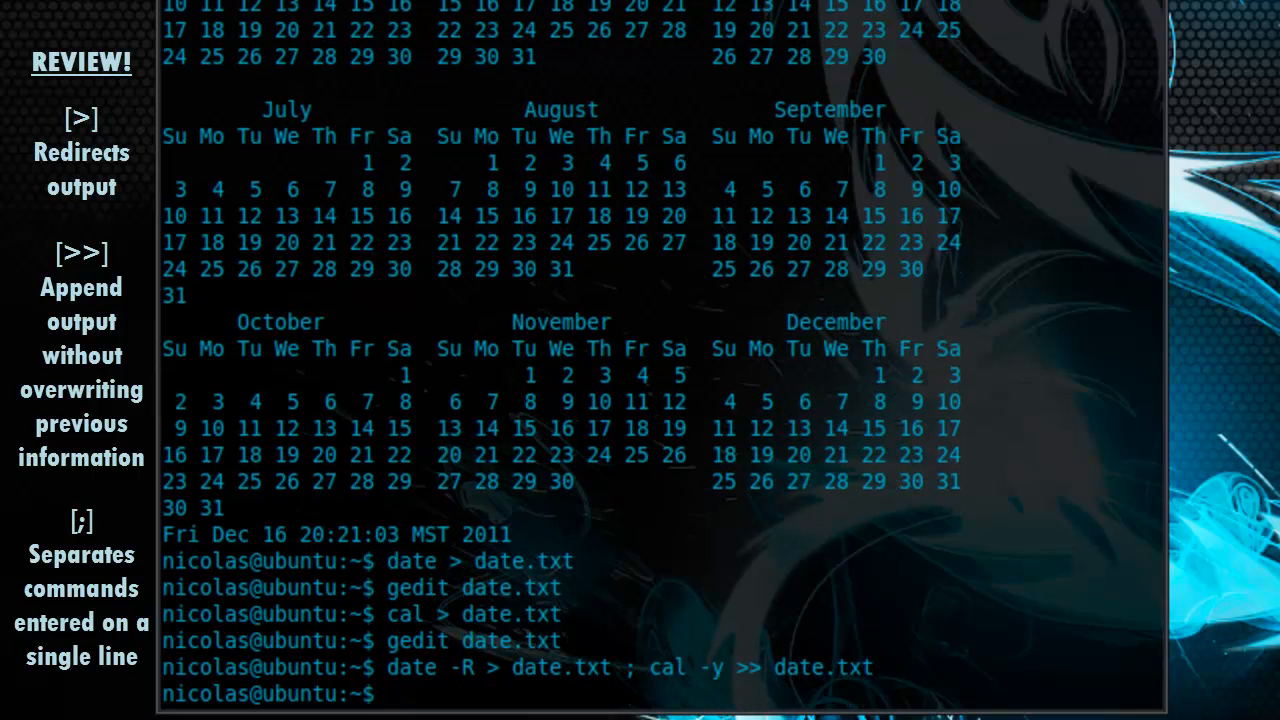
type("gedit date.txt")
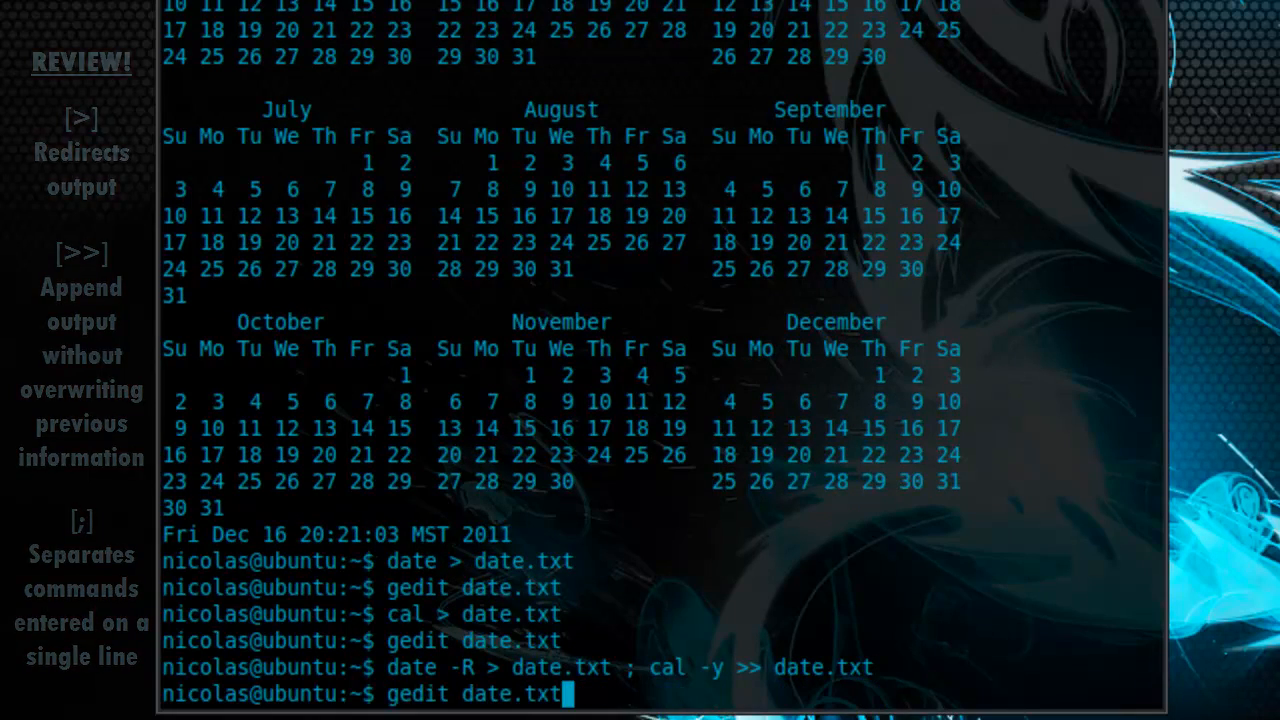